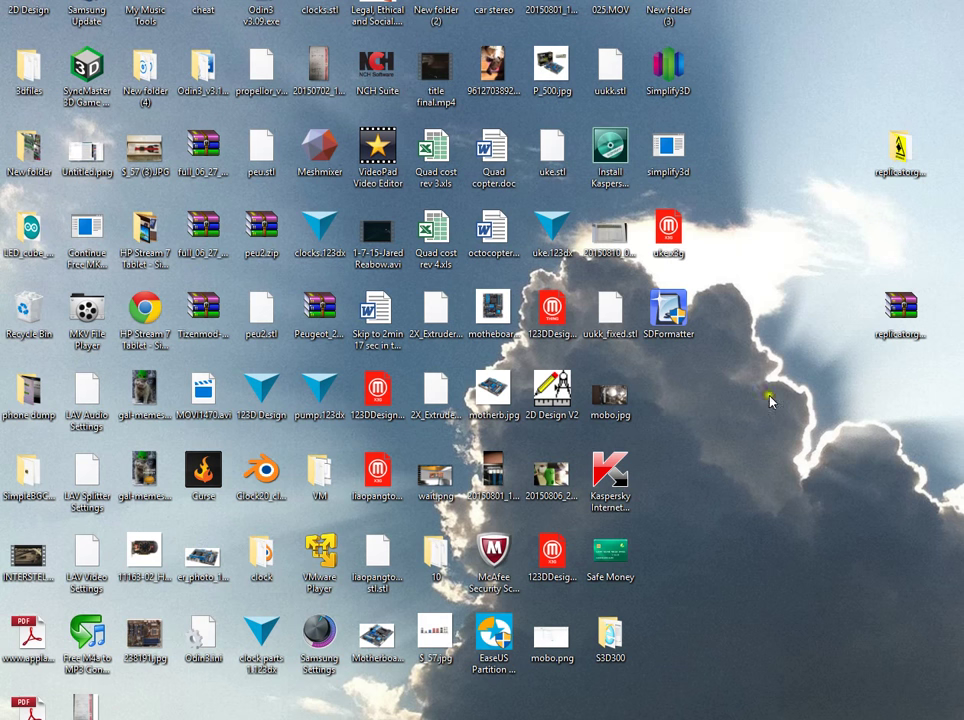
mouse_move(765, 505)
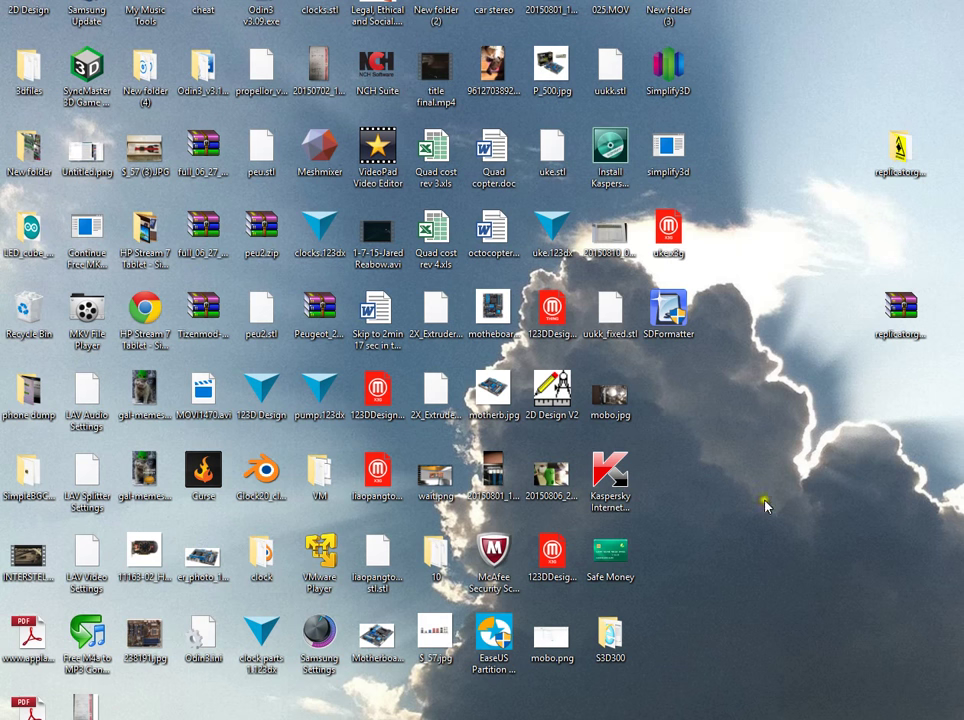
mouse_move(235, 702)
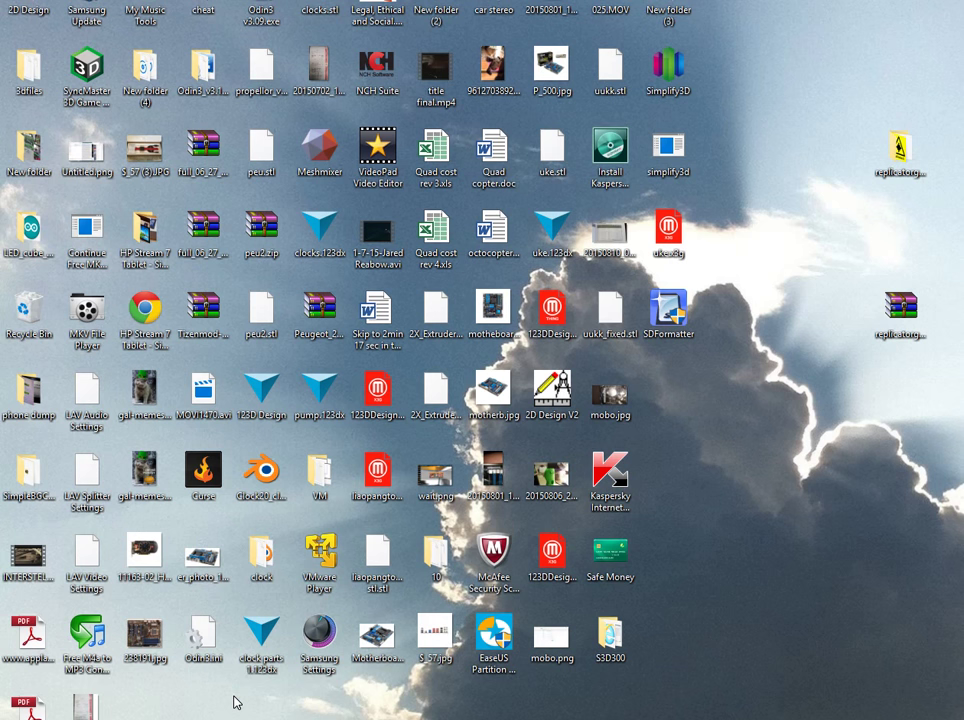
Search the Start menu for MakerBot and launch MakerBot Desktop.
text(makj)
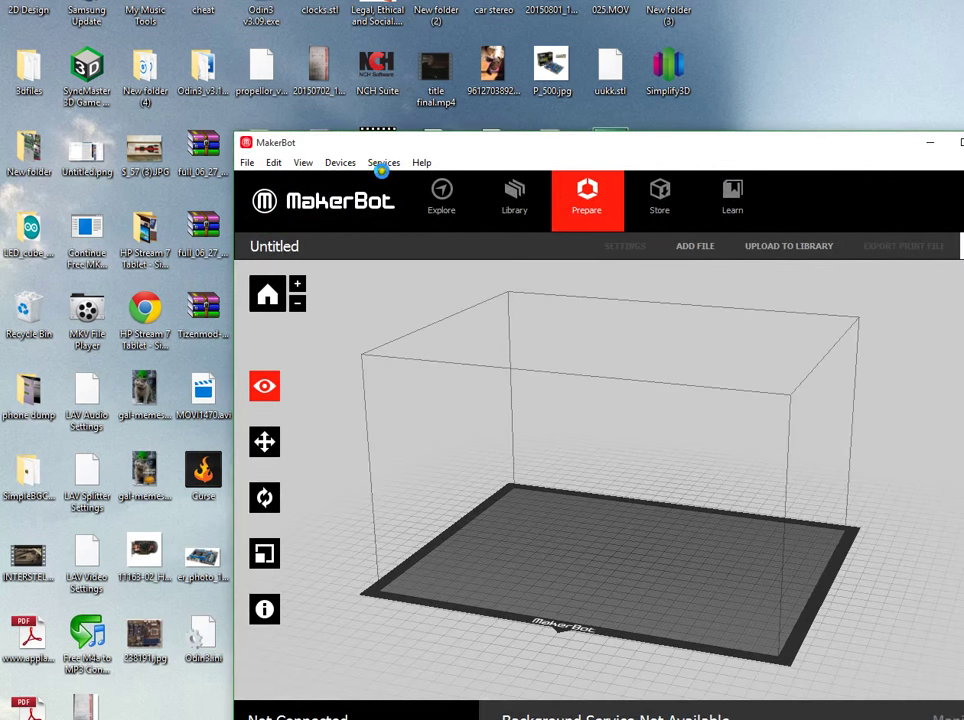
Stop MakerBot's background service, dismiss the login-failed message and close MakerBot Desktop.
click(384, 162)
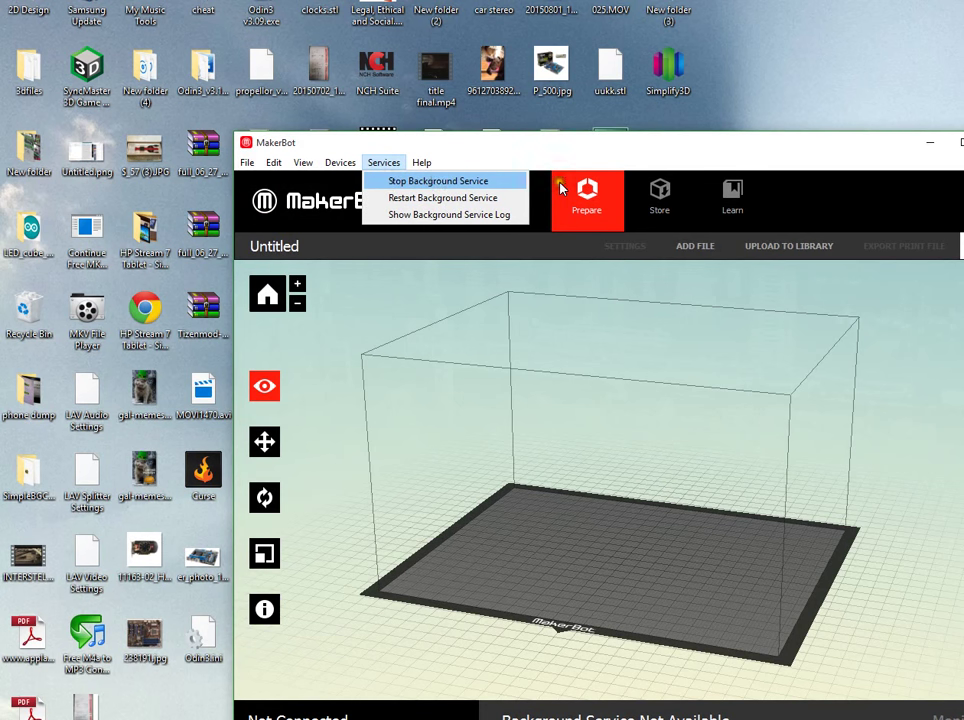
mouse_move(551, 122)
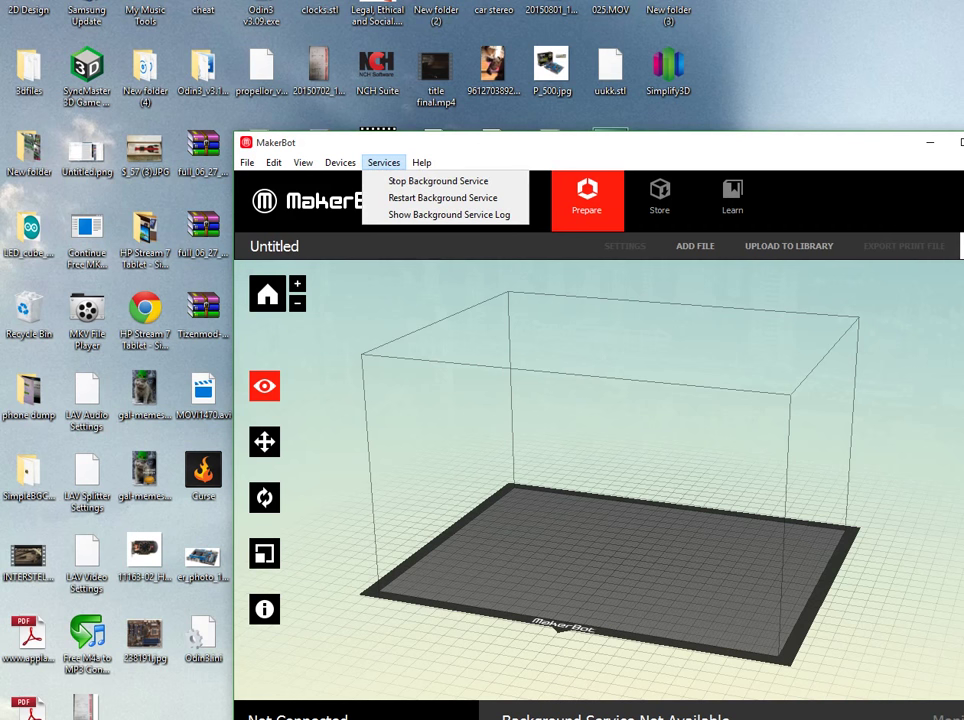
click(383, 162)
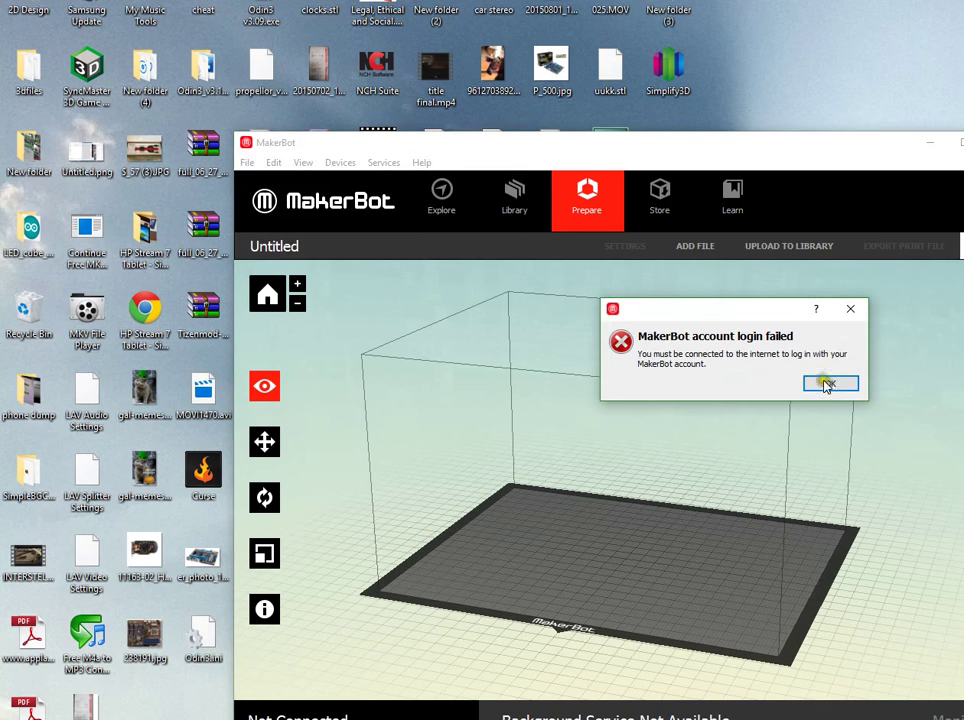
click(830, 384)
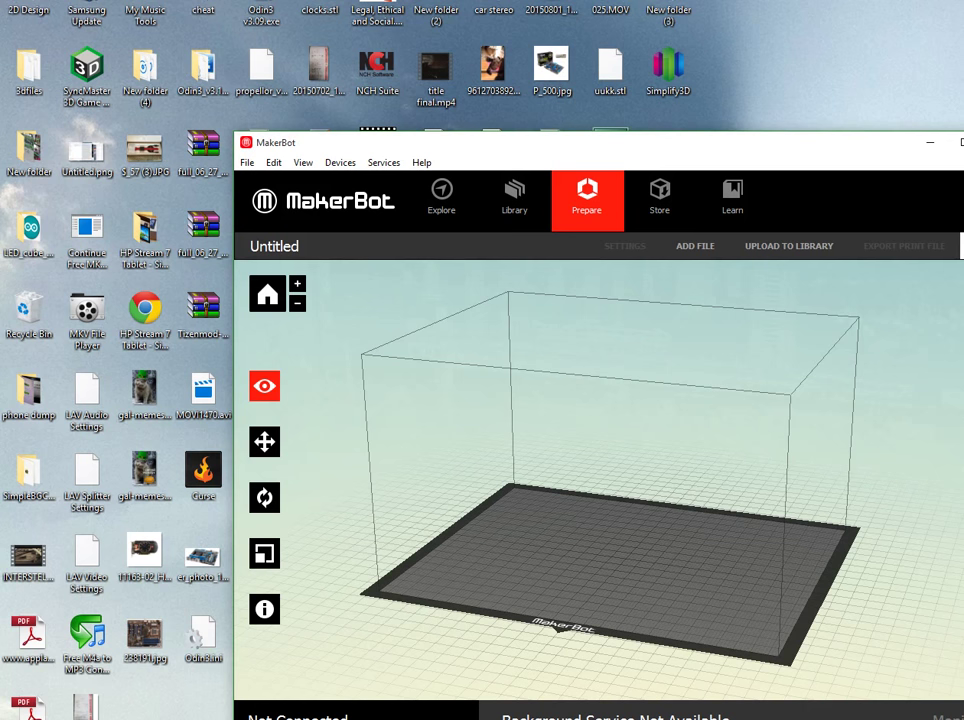
click(929, 142)
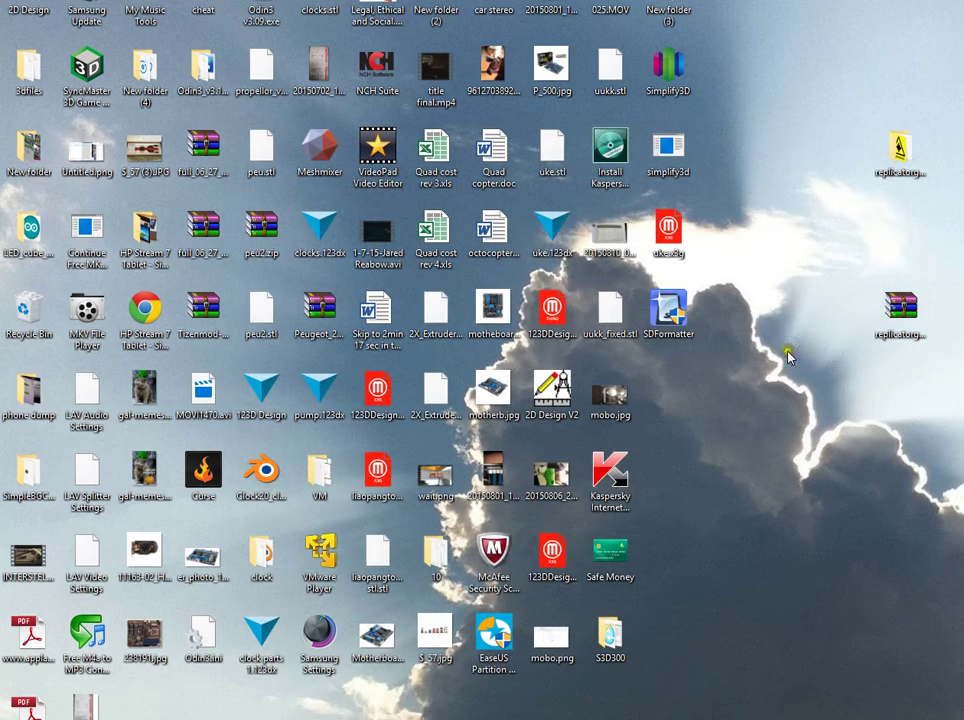
mouse_move(770, 338)
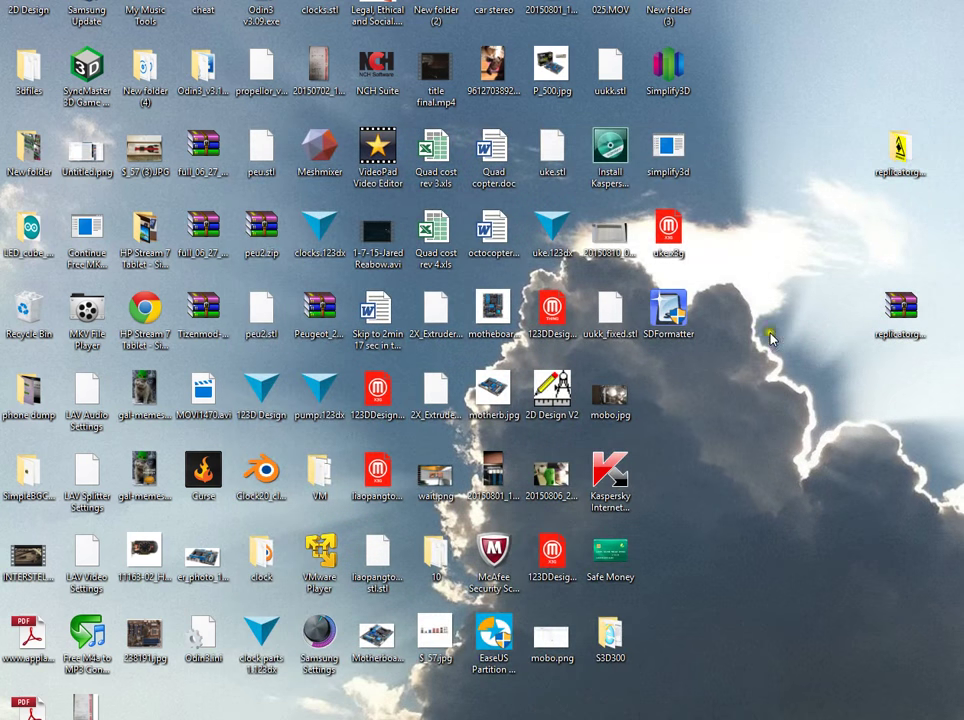
mouse_move(898, 447)
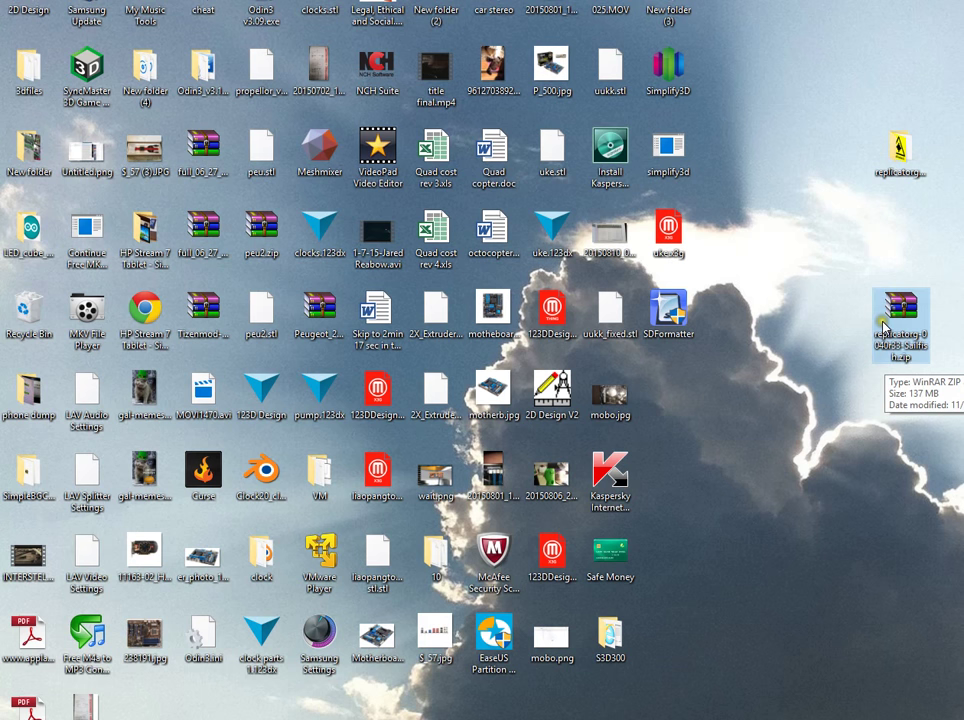
mouse_move(908, 368)
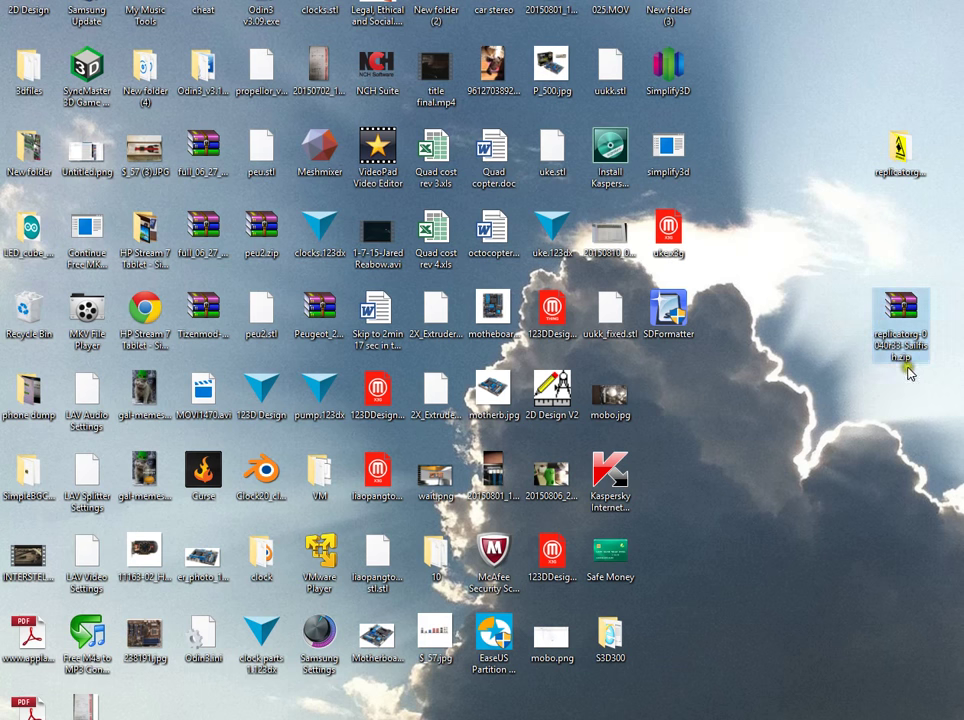
Open the replicatorg Sailfish zip from the desktop in File Explorer.
double_click(899, 320)
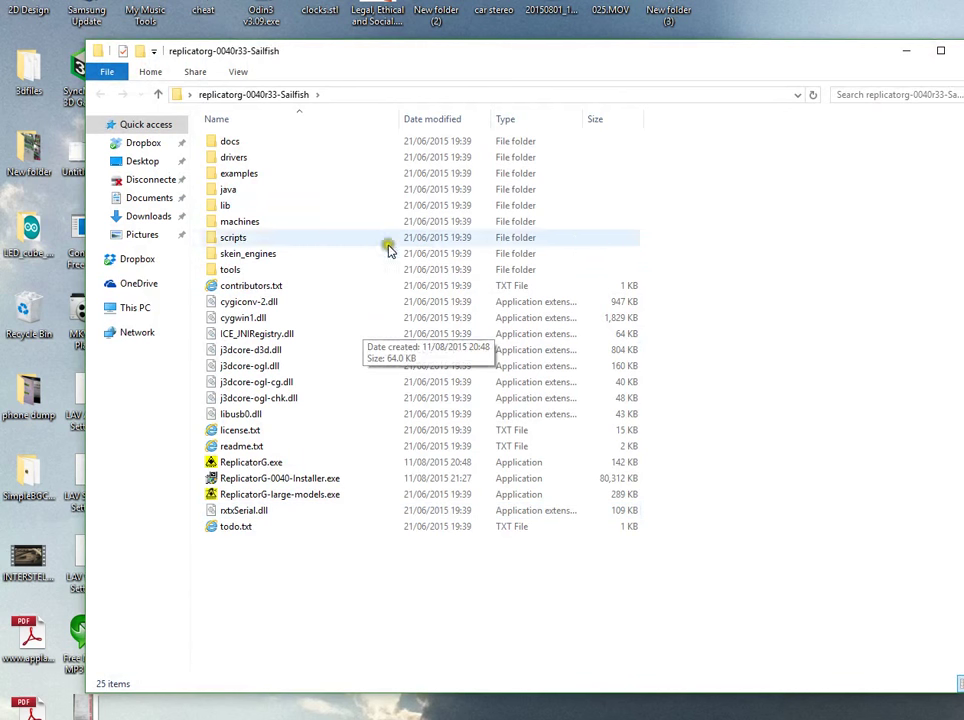
mouse_move(484, 70)
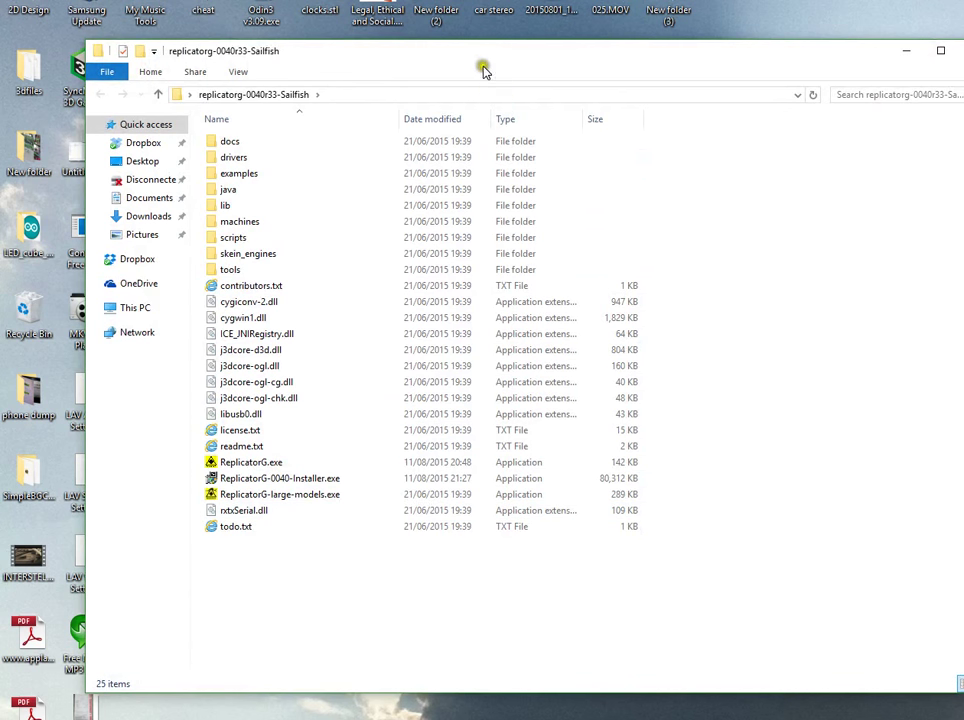
Browse into the replicatorg-0040r33-Sailfish folder and launch ReplicatorG.exe.
click(240, 414)
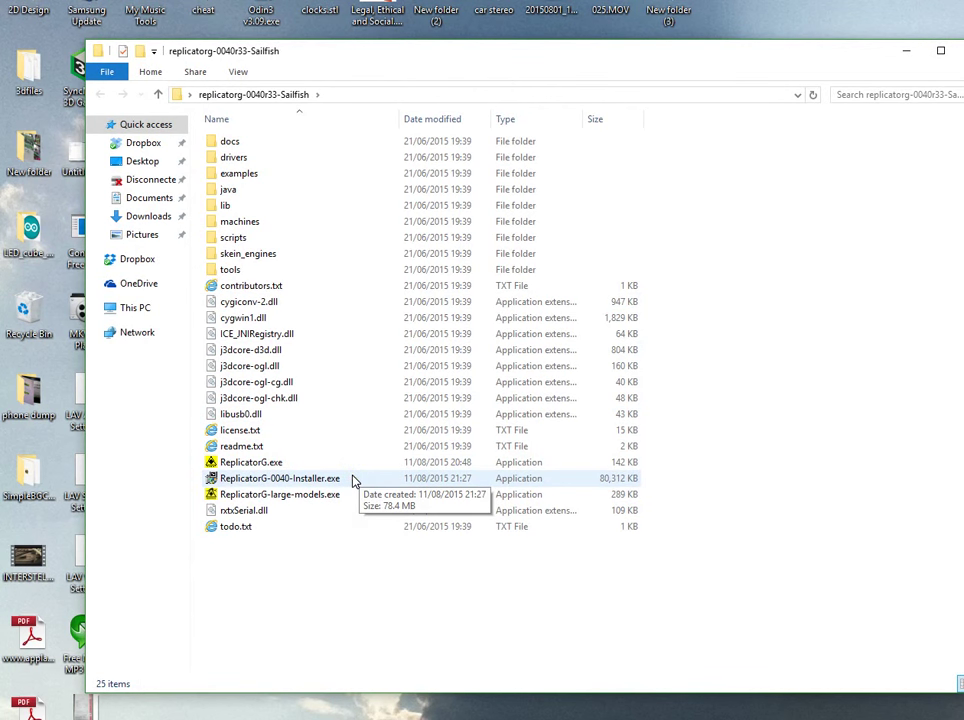
click(280, 478)
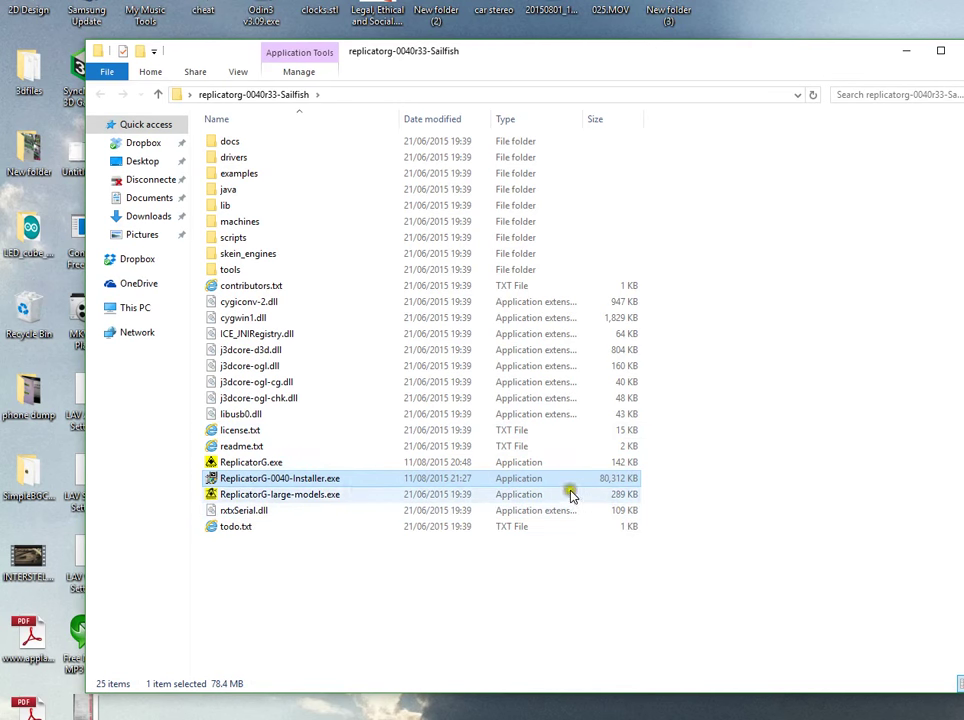
click(250, 462)
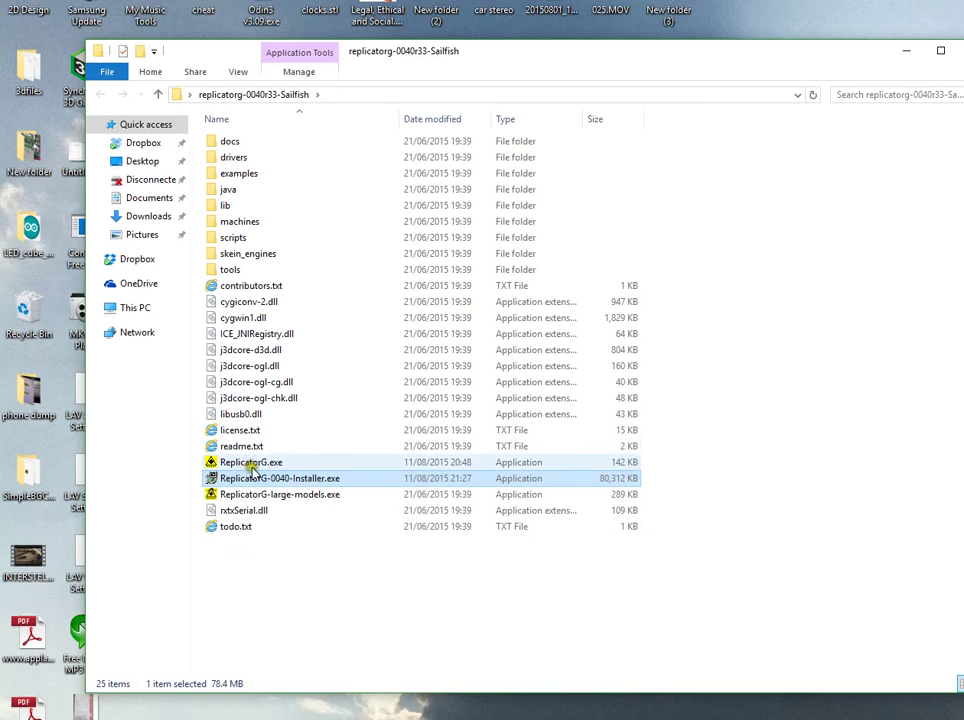
mouse_move(279, 478)
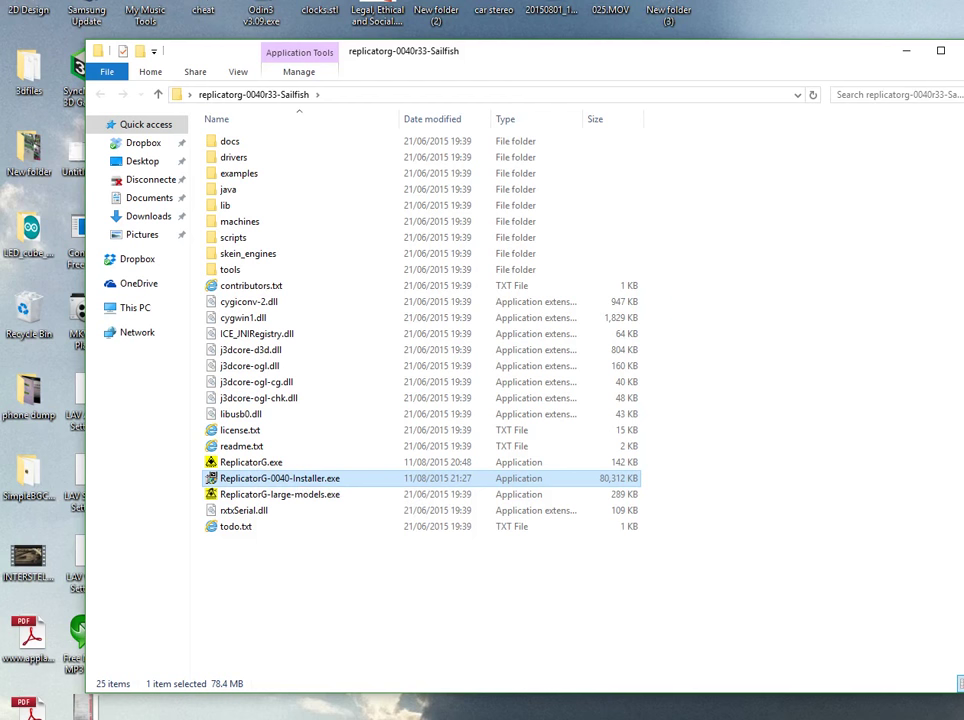
click(12, 712)
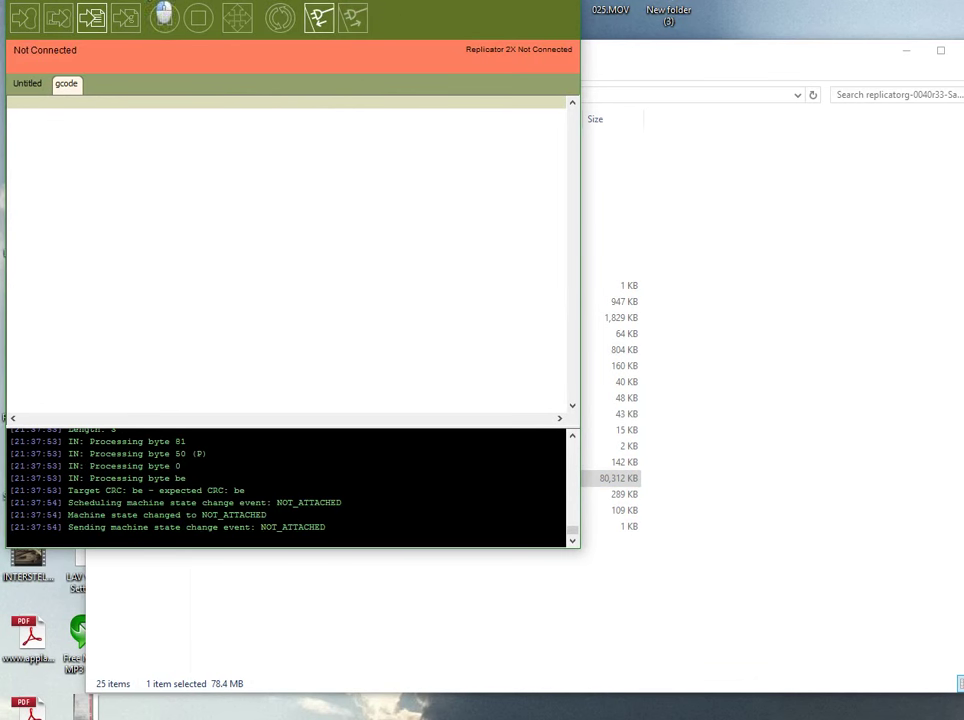
Bring up the Machine menu to review the Machine Type, which stays Replicator 2X.
click(155, 9)
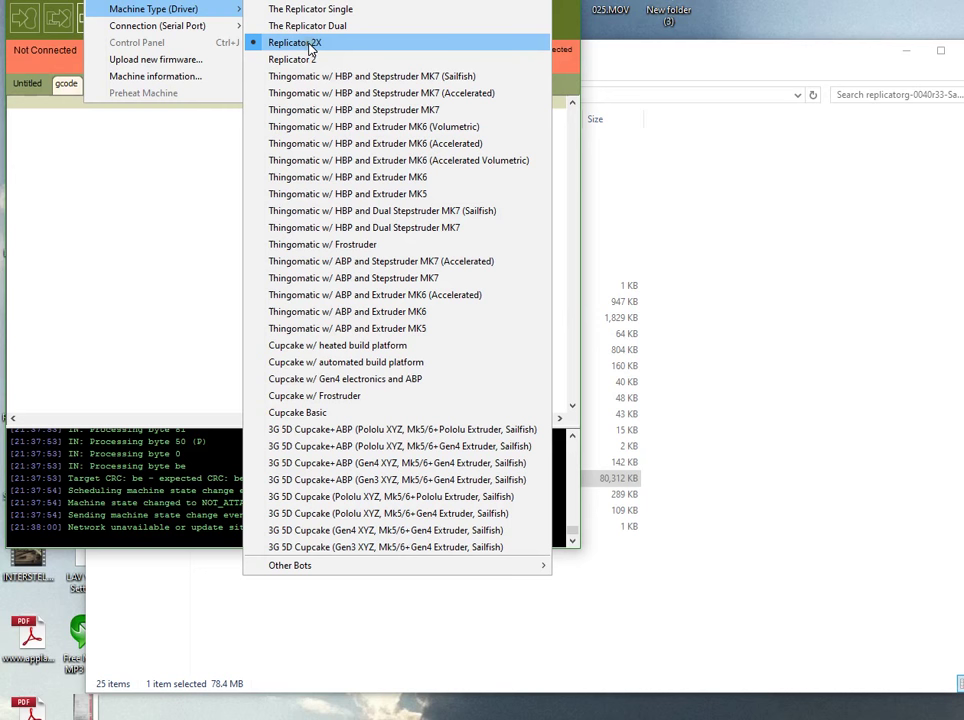
mouse_move(307, 25)
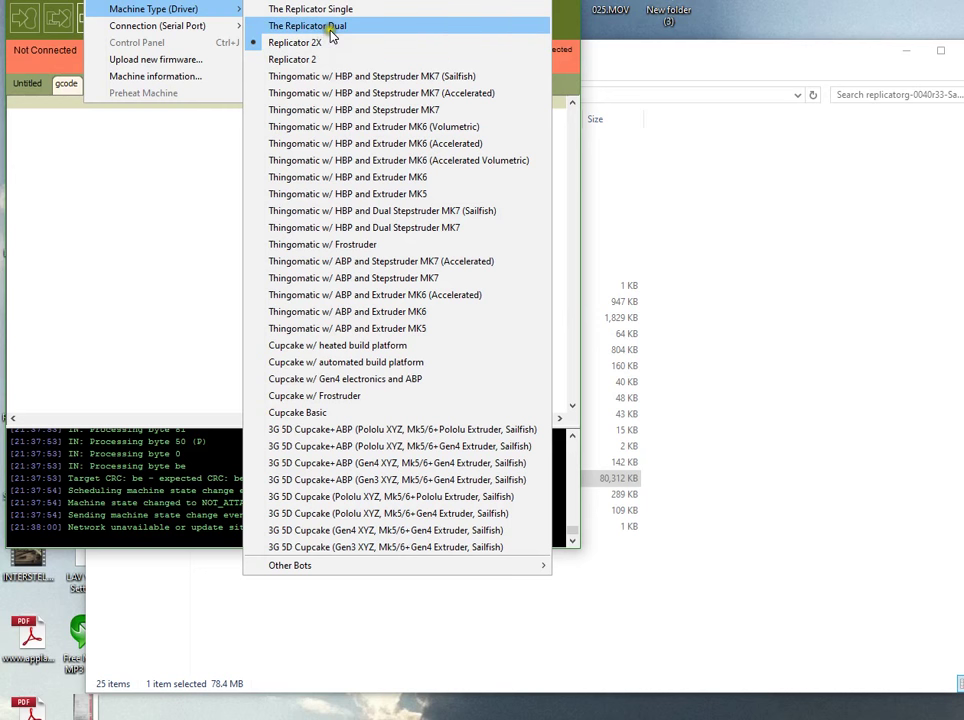
mouse_move(295, 42)
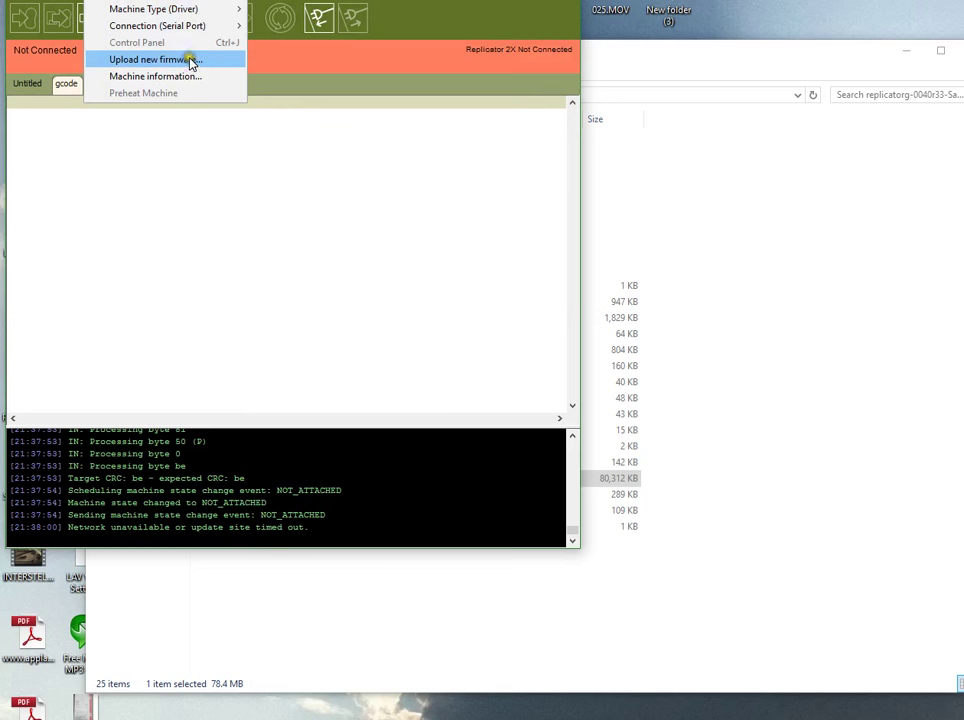
Start the firmware upgrade for MakerBot Replicator 2 (MightyBoard) with version 7.6 on COM3, reaching the upload step.
click(150, 59)
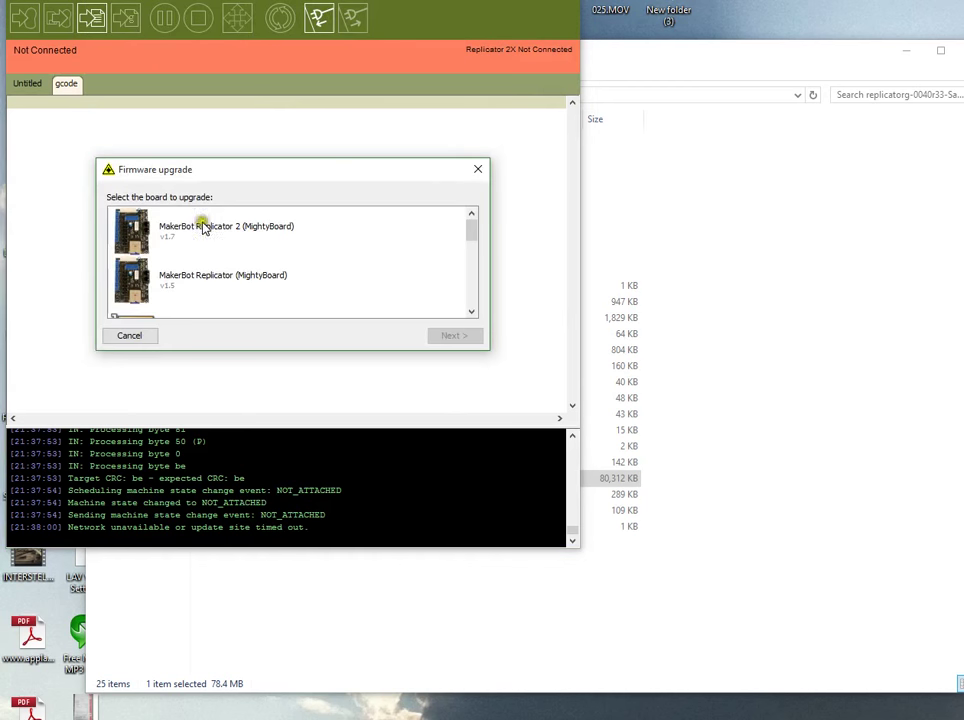
click(225, 230)
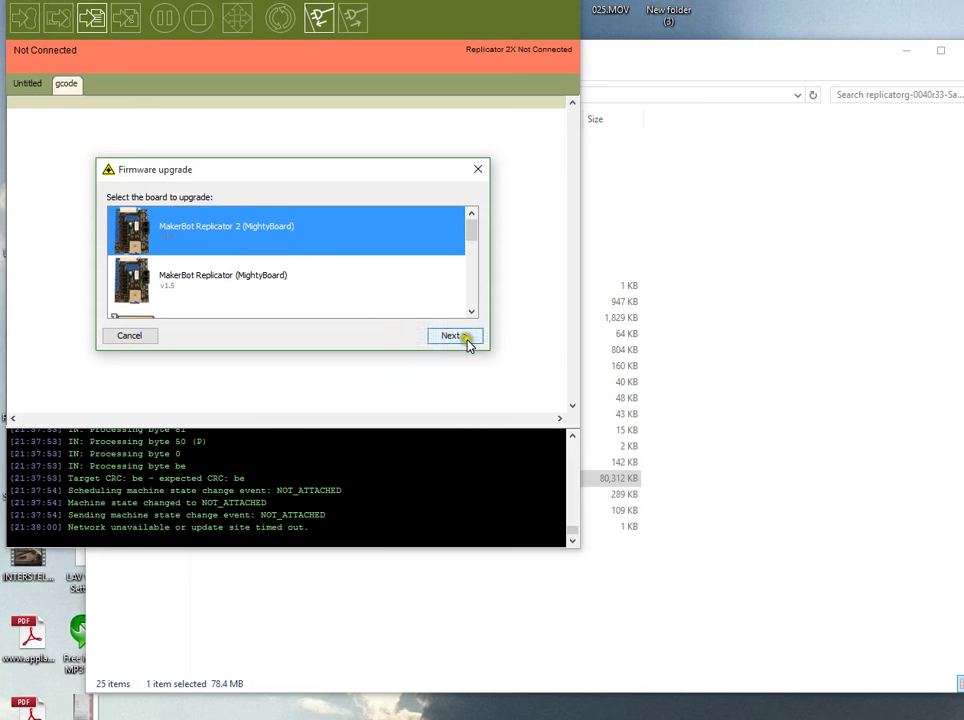
click(452, 335)
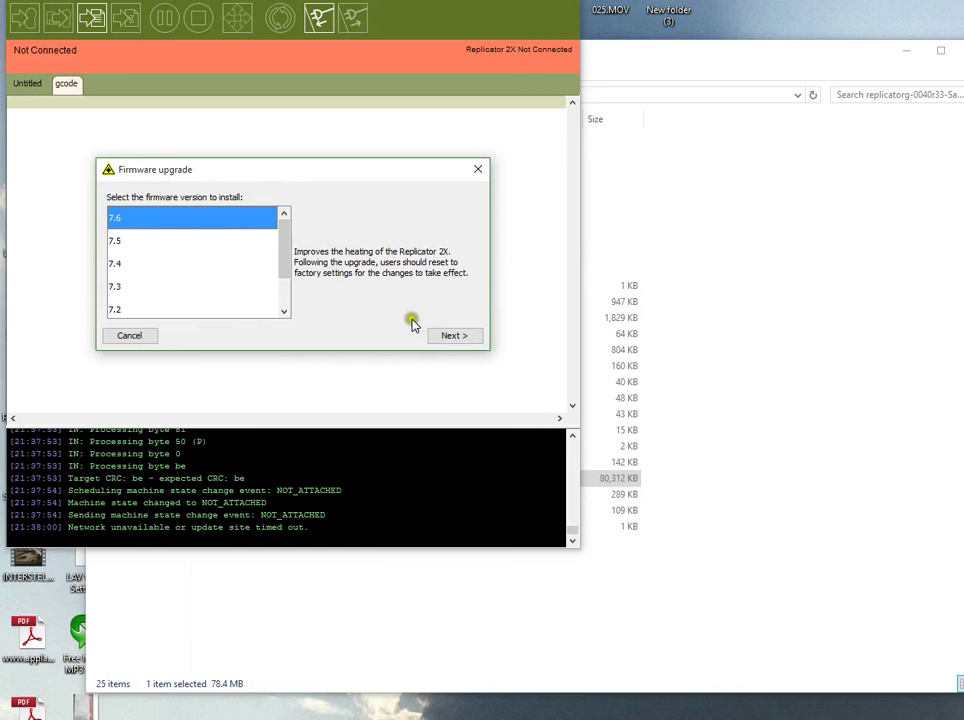
mouse_move(328, 237)
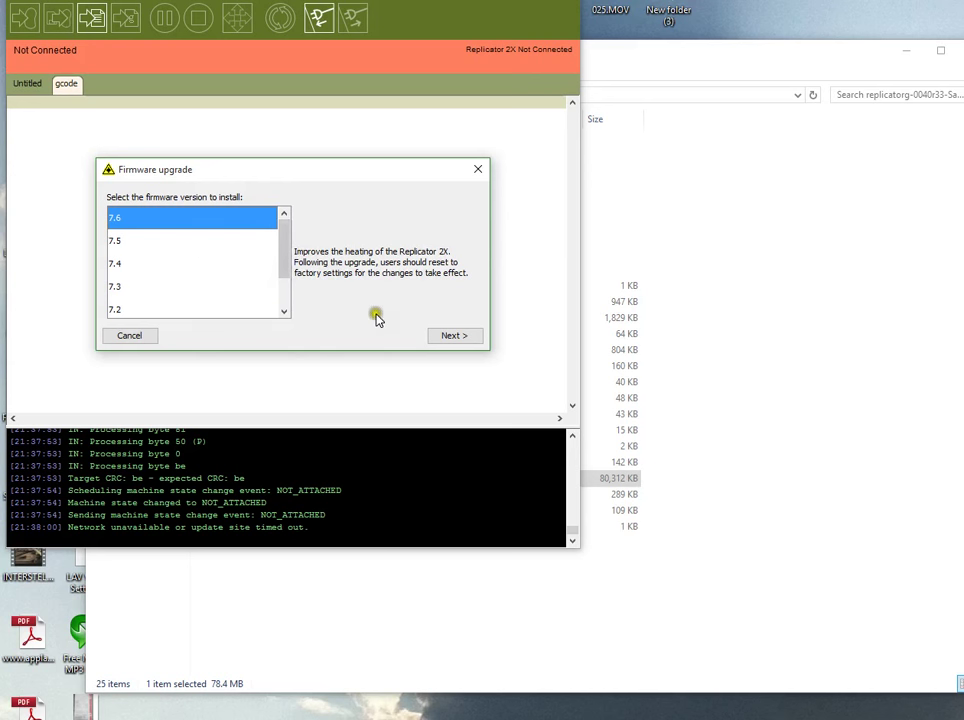
mouse_move(375, 315)
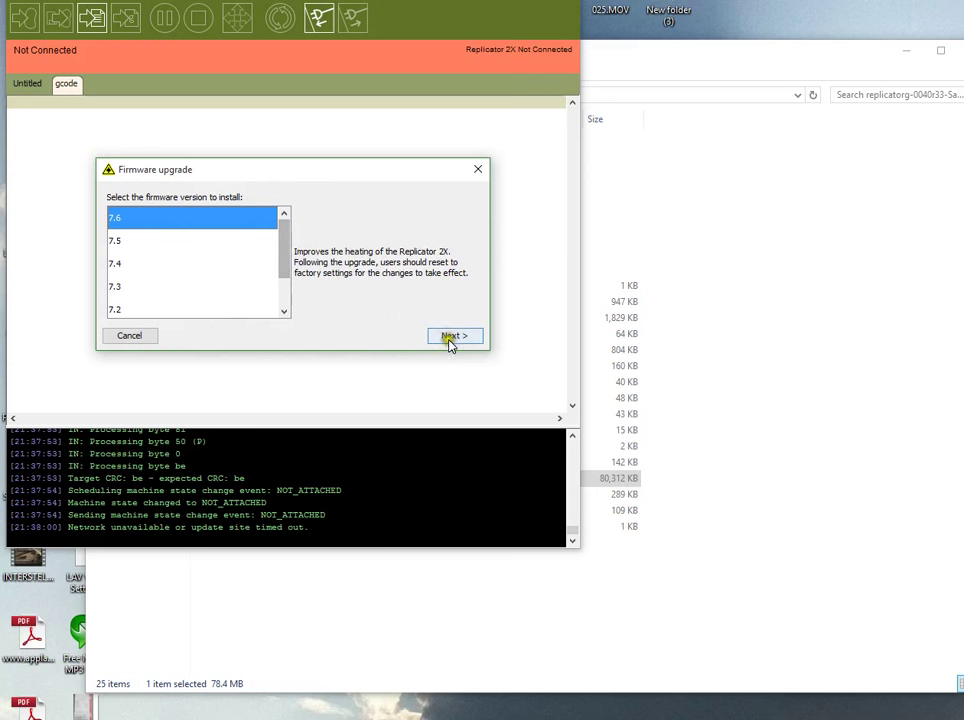
click(453, 335)
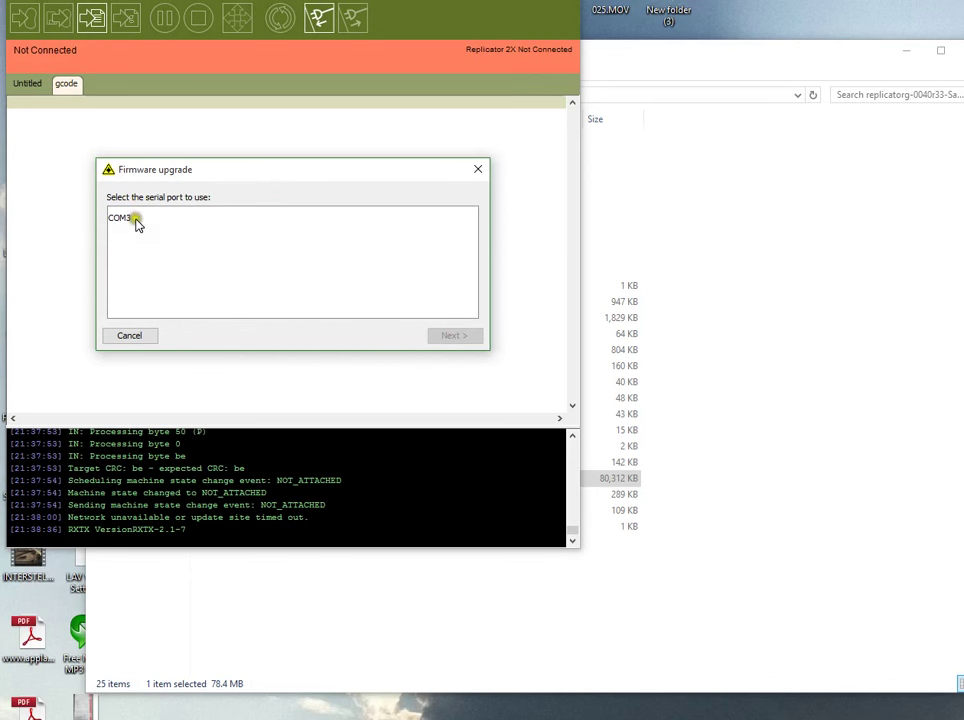
click(120, 218)
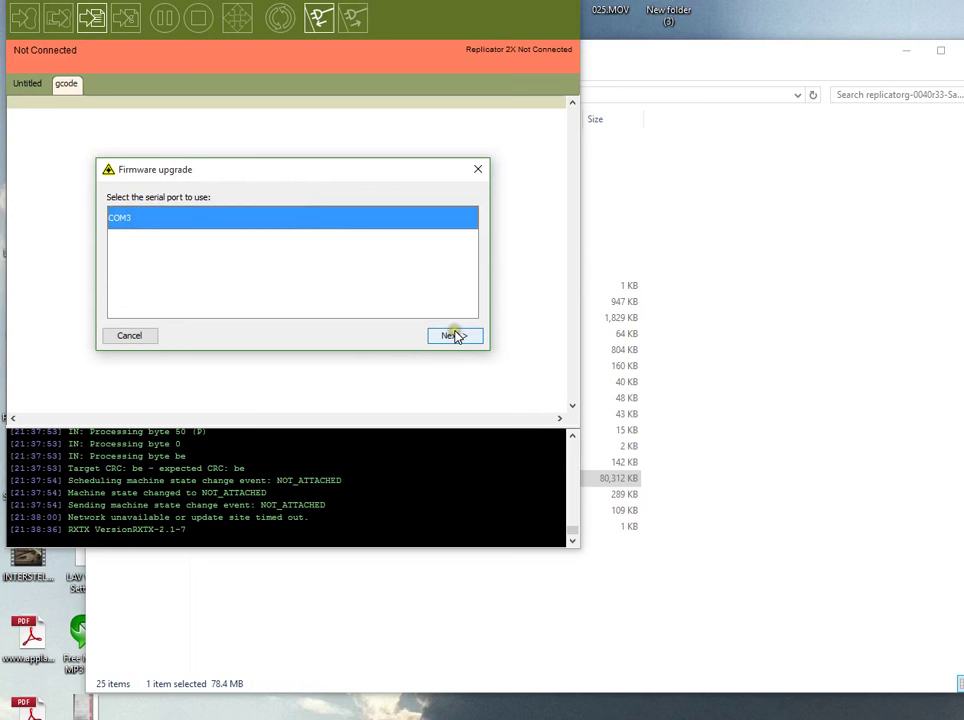
click(454, 335)
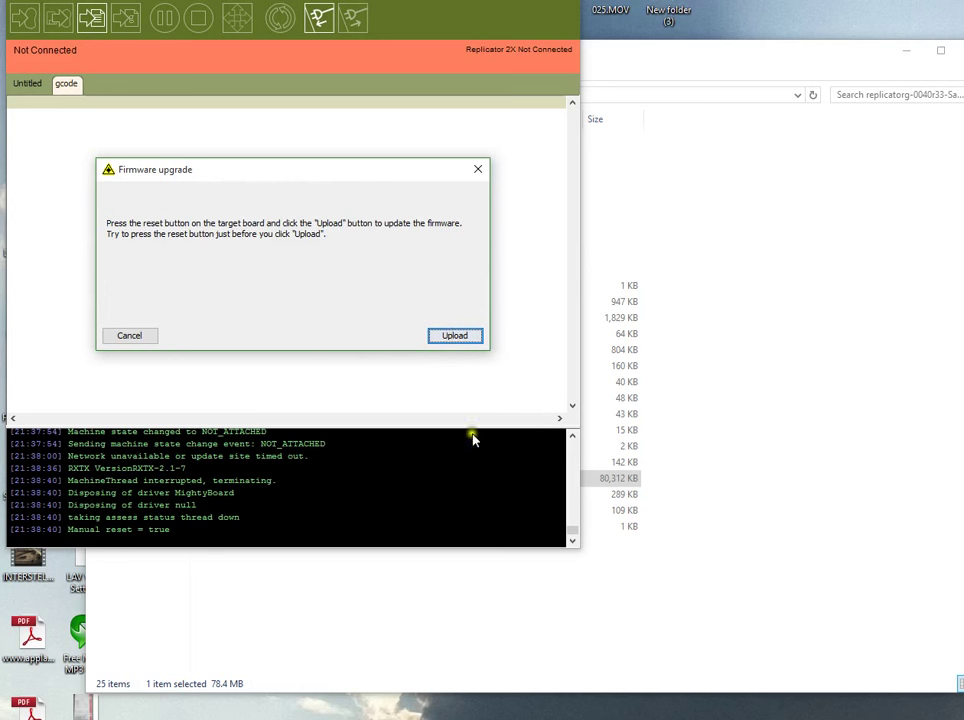
mouse_move(478, 383)
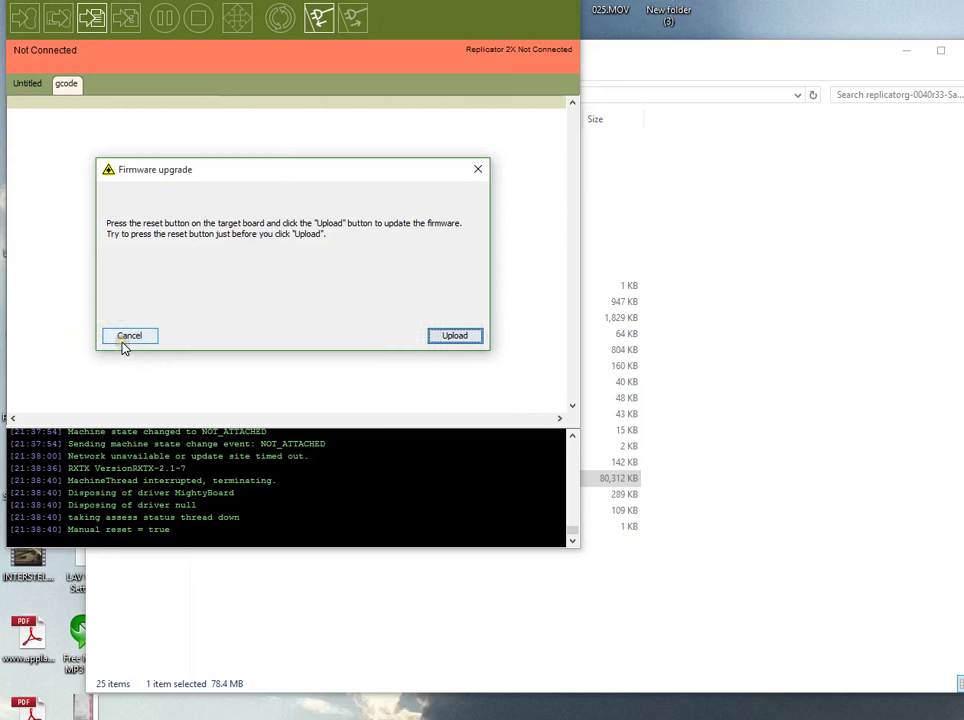
Cancel the firmware upgrade wizard instead of uploading.
click(129, 335)
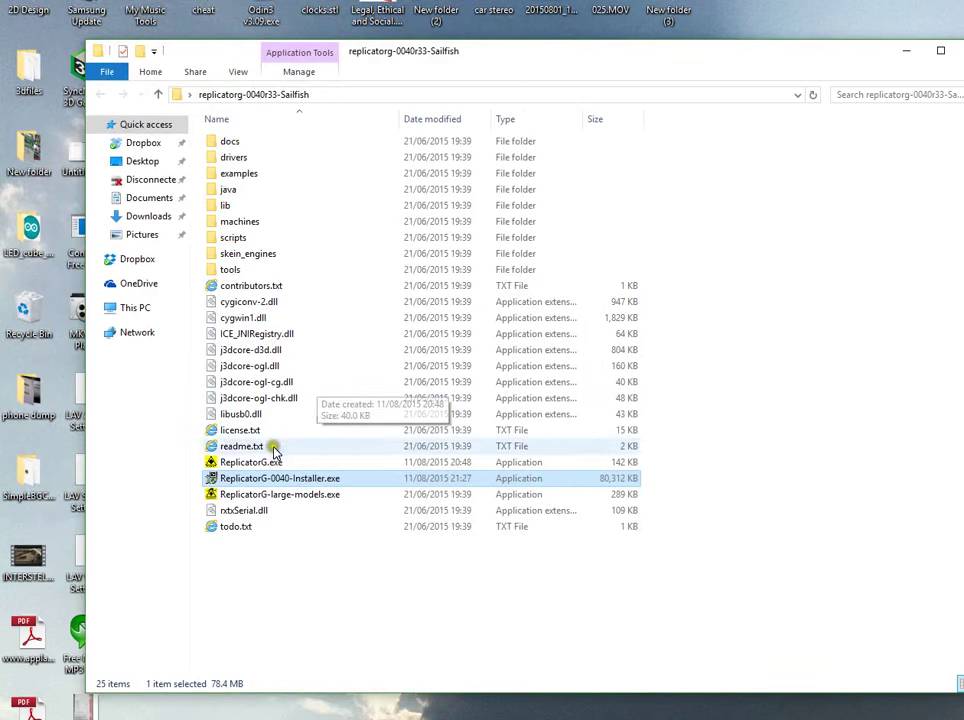
Relaunch ReplicatorG.exe from the replicatorg-0040r33-Sailfish folder.
click(248, 462)
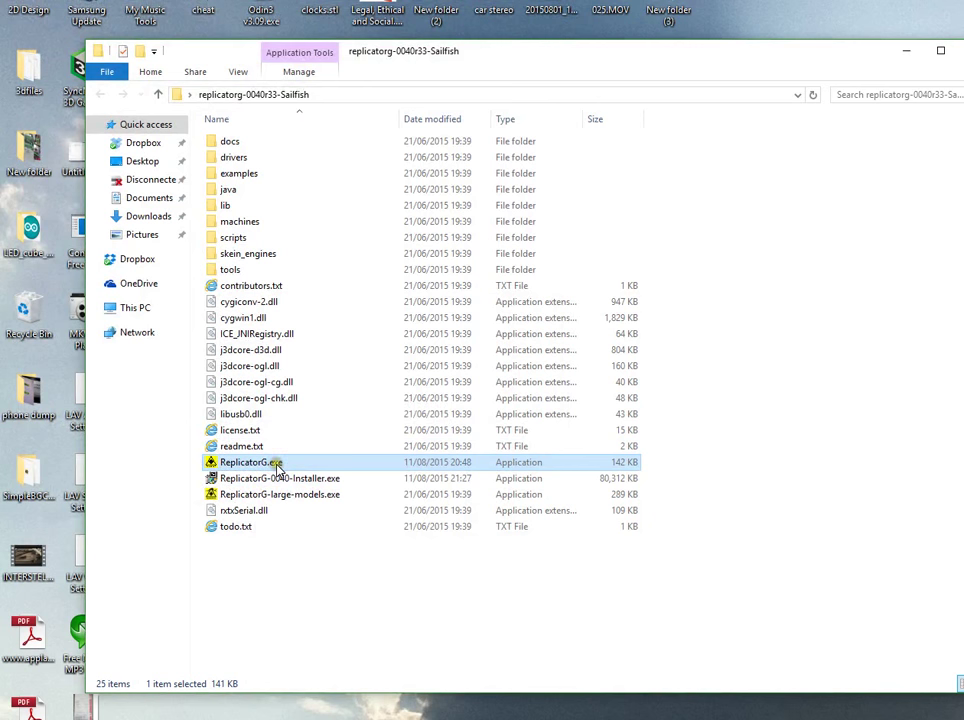
double_click(248, 462)
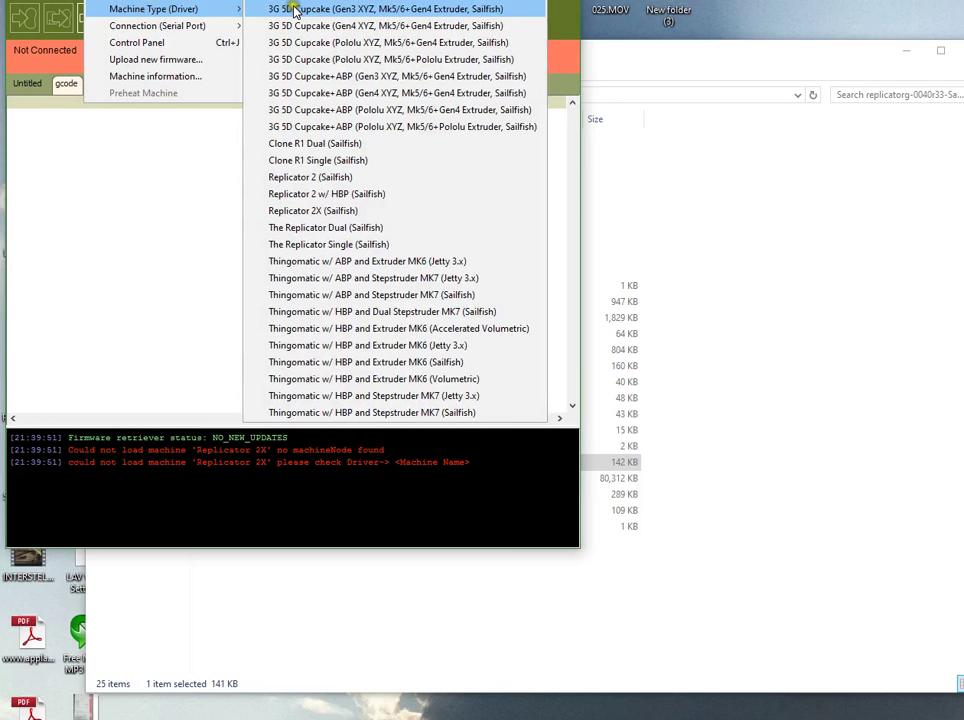
mouse_move(300, 92)
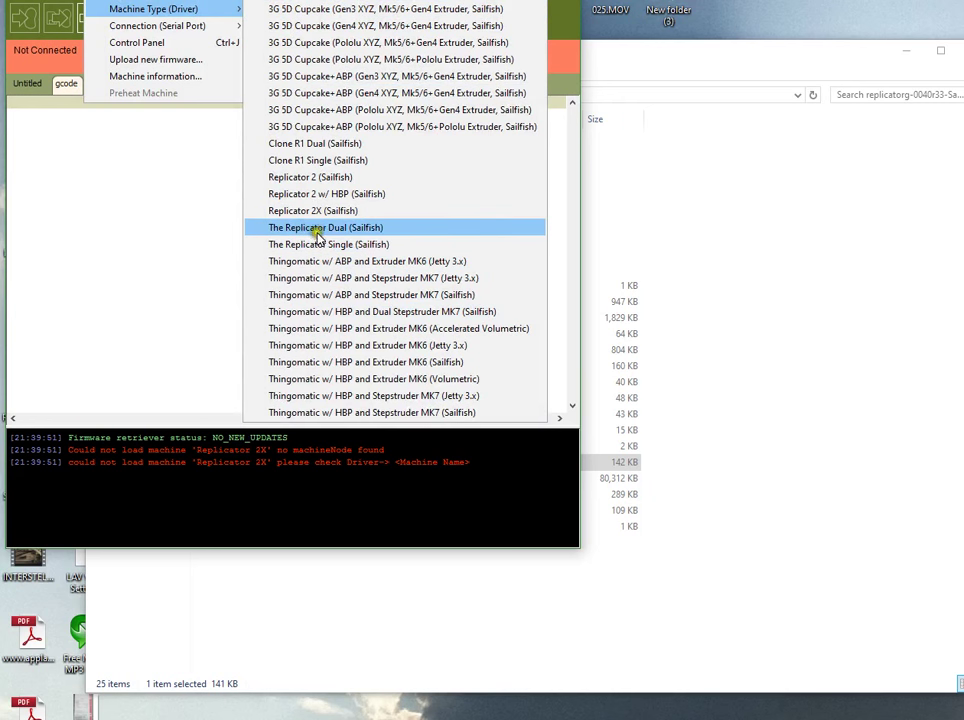
mouse_move(389, 232)
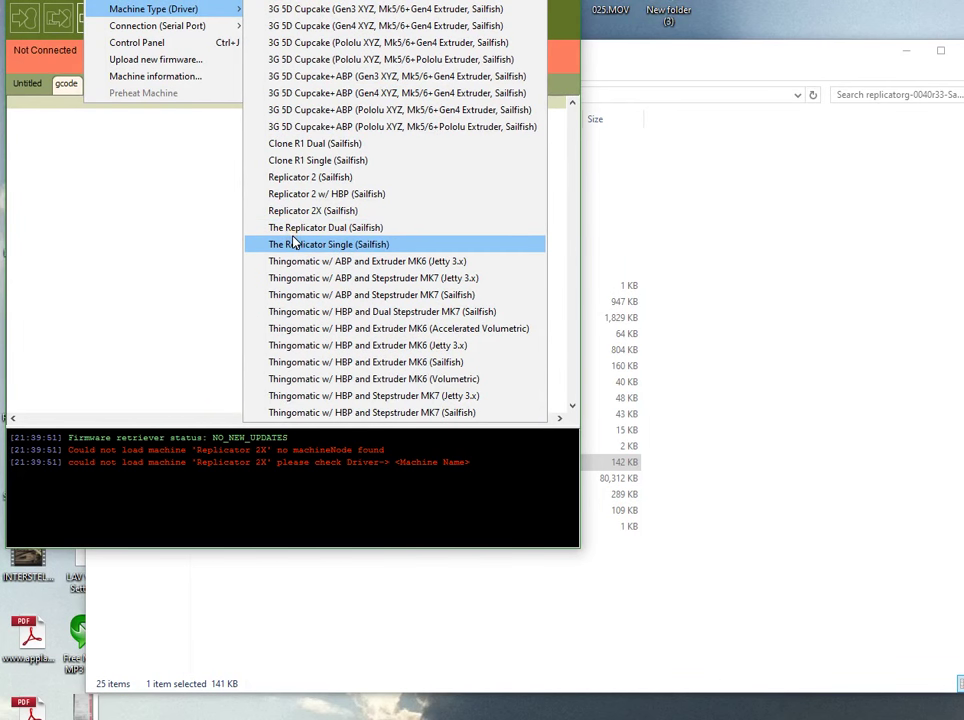
mouse_move(316, 227)
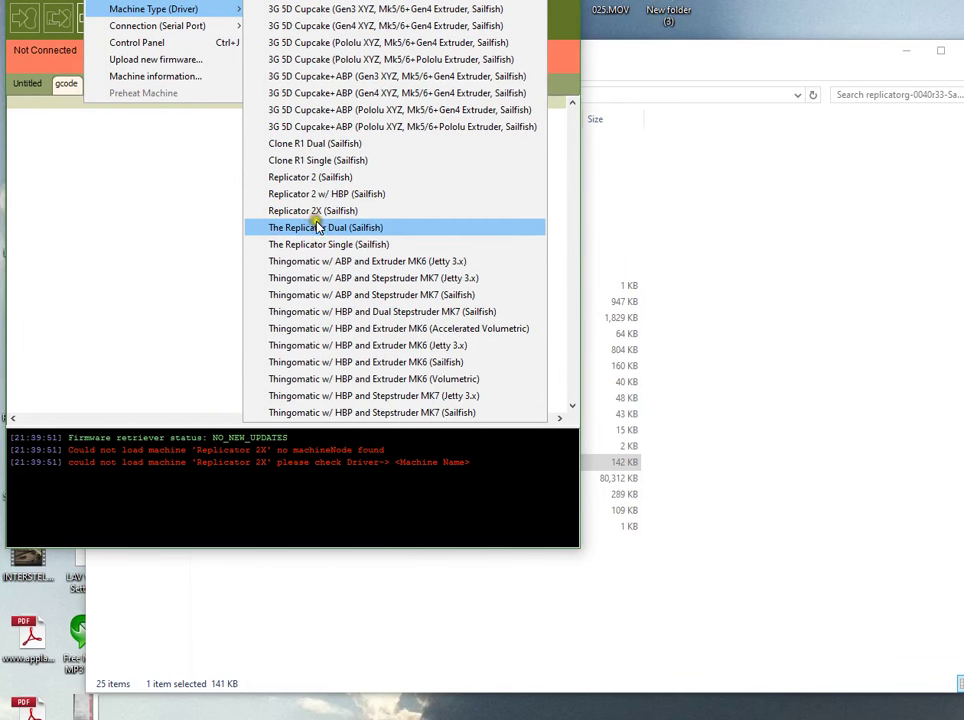
Choose The Replicator Dual (Sailfish) as the machine type.
click(327, 227)
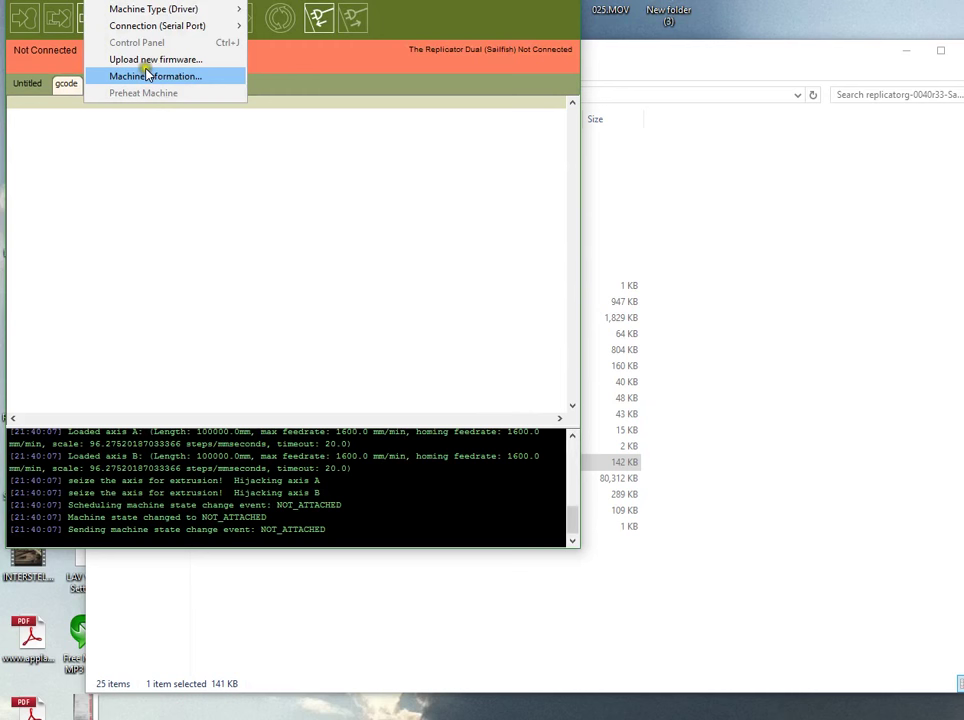
Start the firmware upgrade for MakerBot Replicator (MightyBoard), review the offered versions, then cancel the wizard.
click(153, 59)
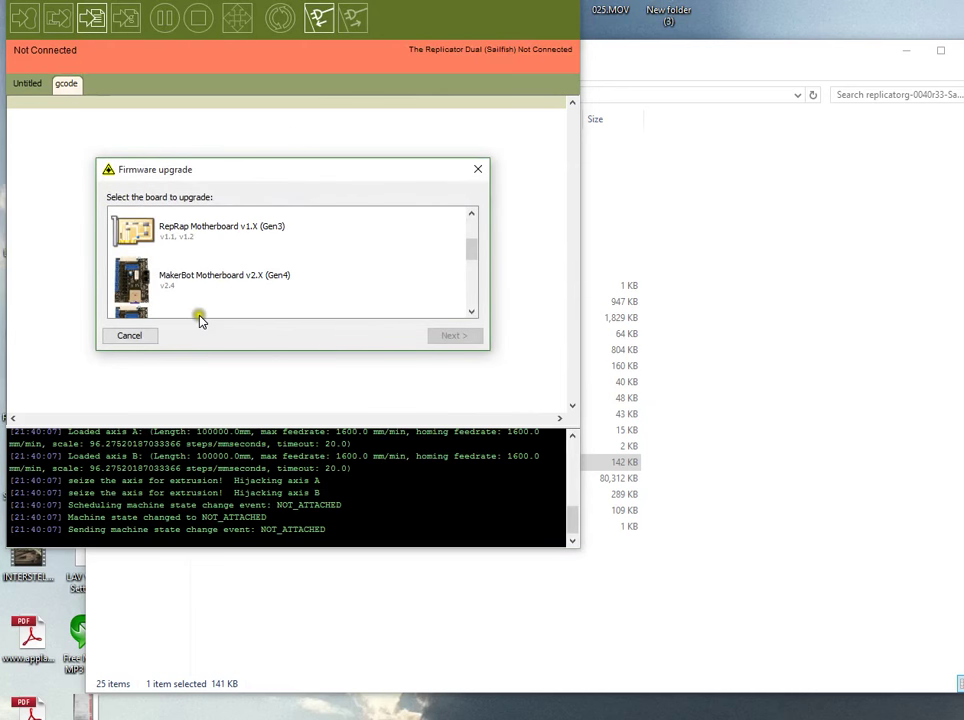
scroll(down, 3)
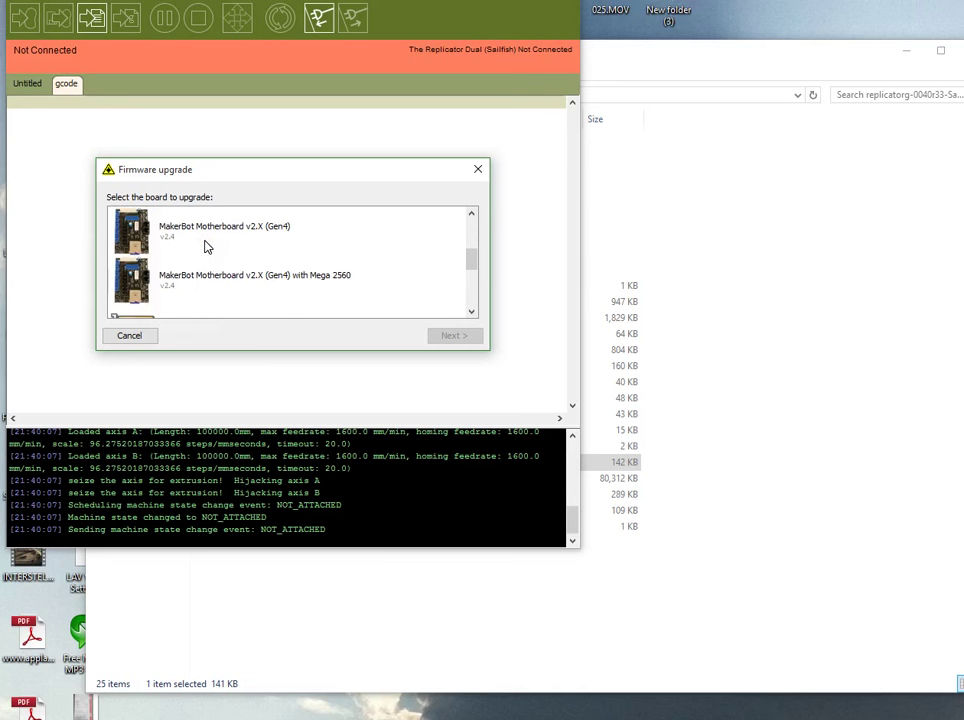
scroll(down, 3)
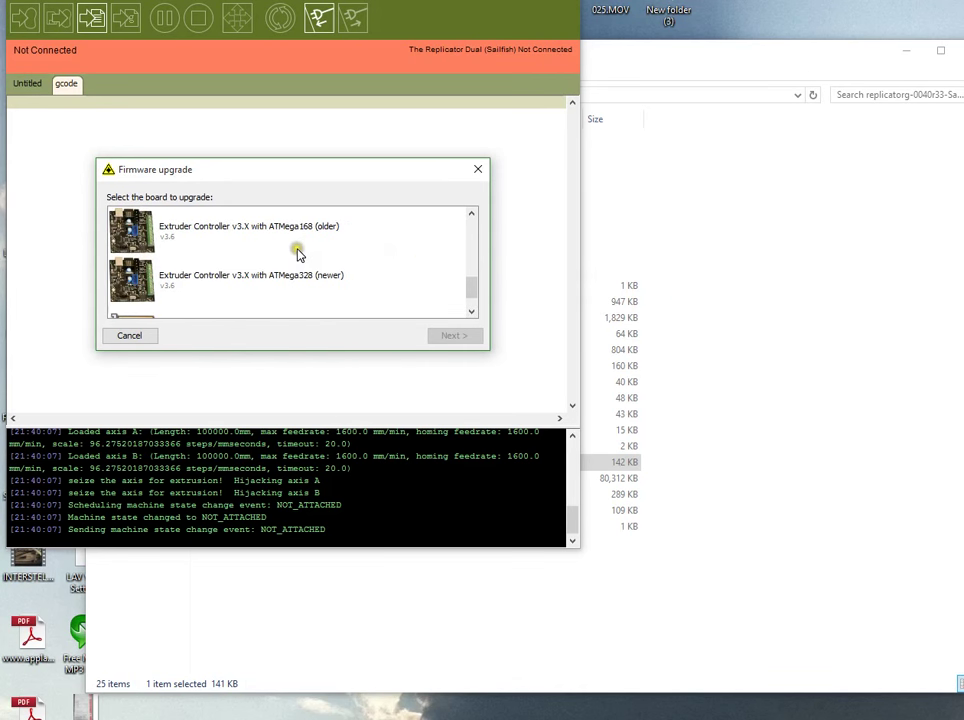
scroll(down, 3)
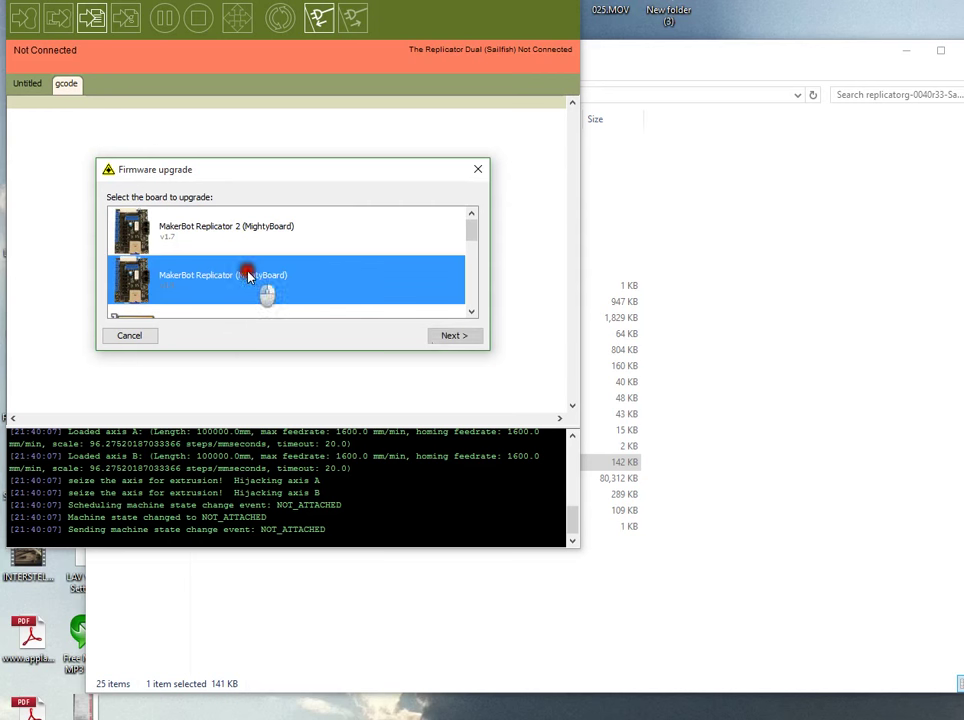
click(453, 335)
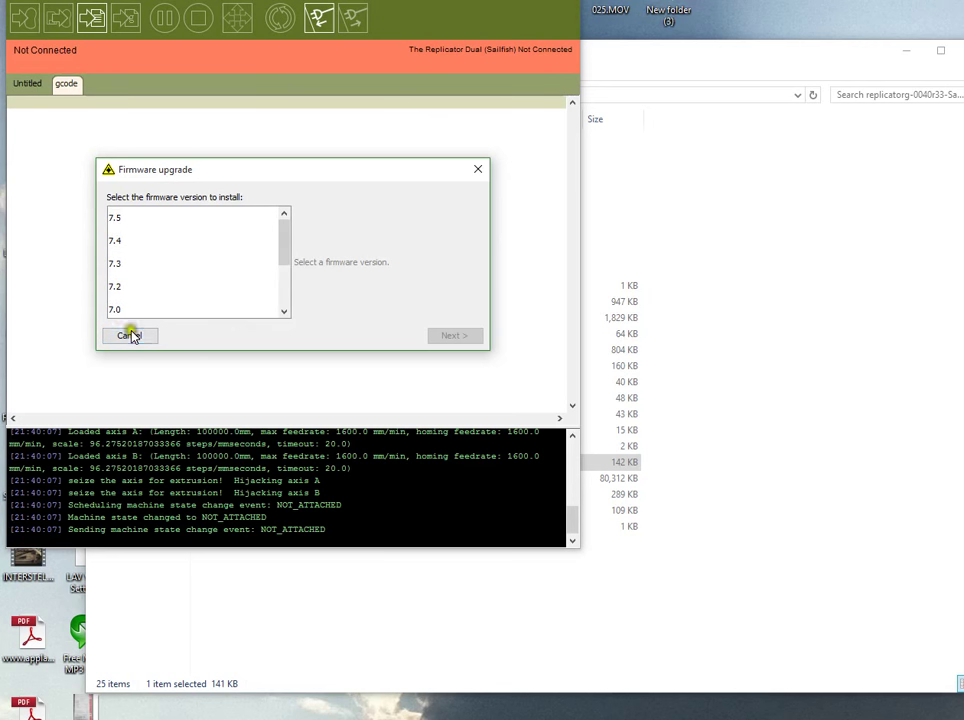
click(128, 335)
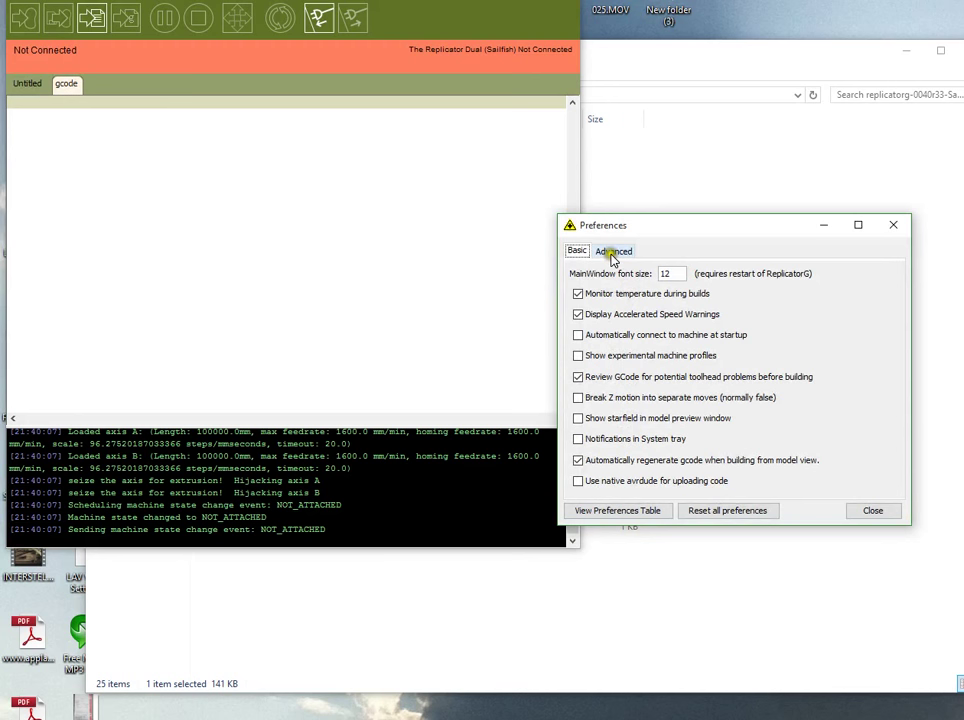
click(613, 251)
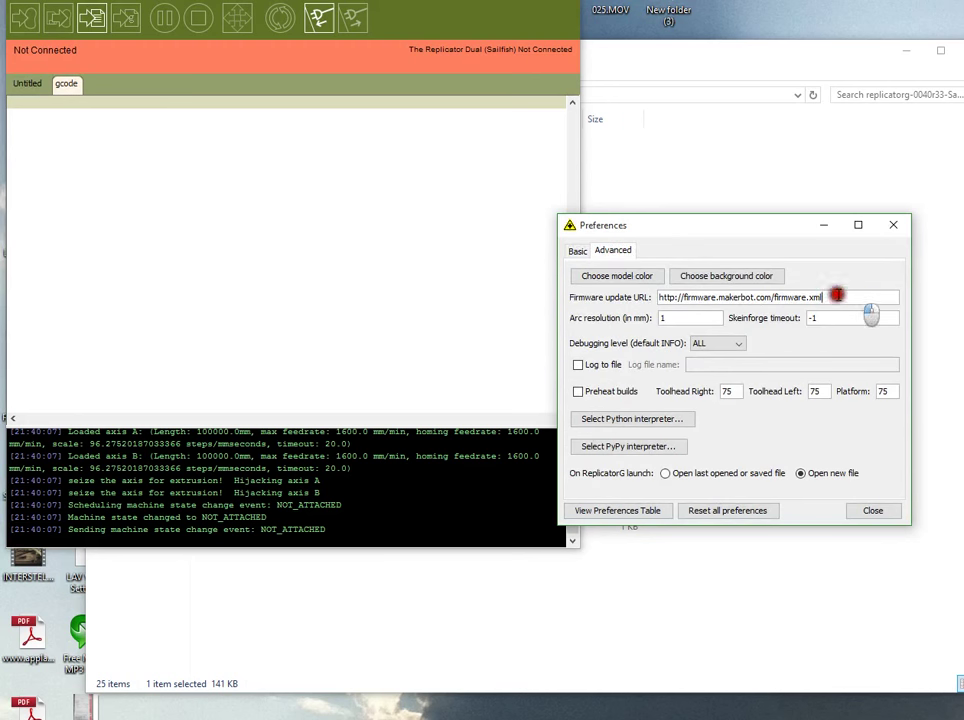
triple_click(745, 297)
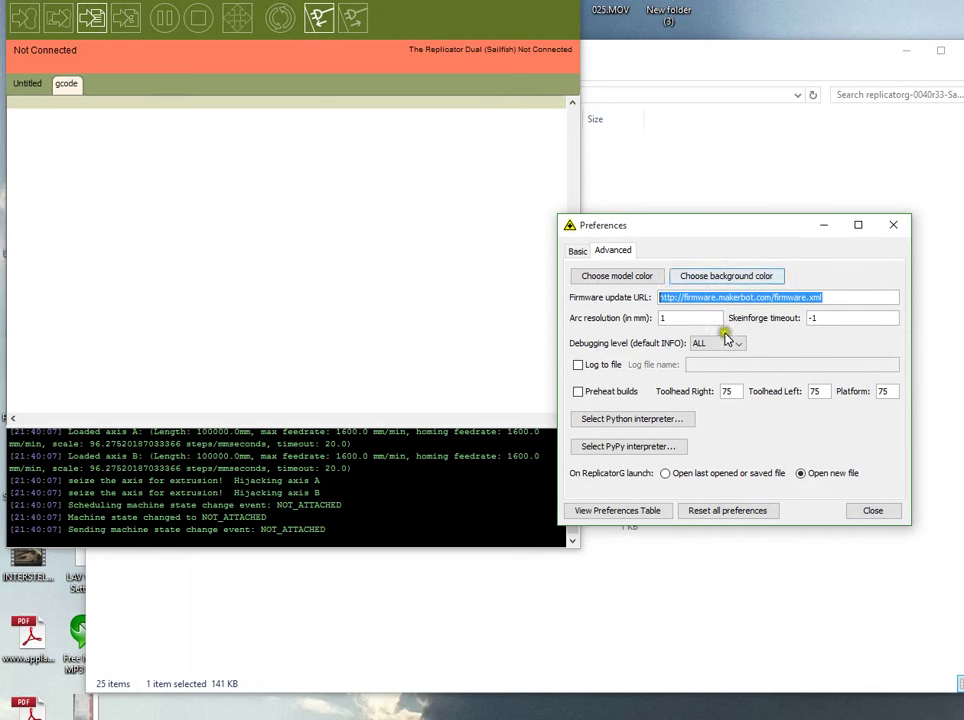
text(http://jettyfirmware.yolasite.com/resources/release/firmware.xml)
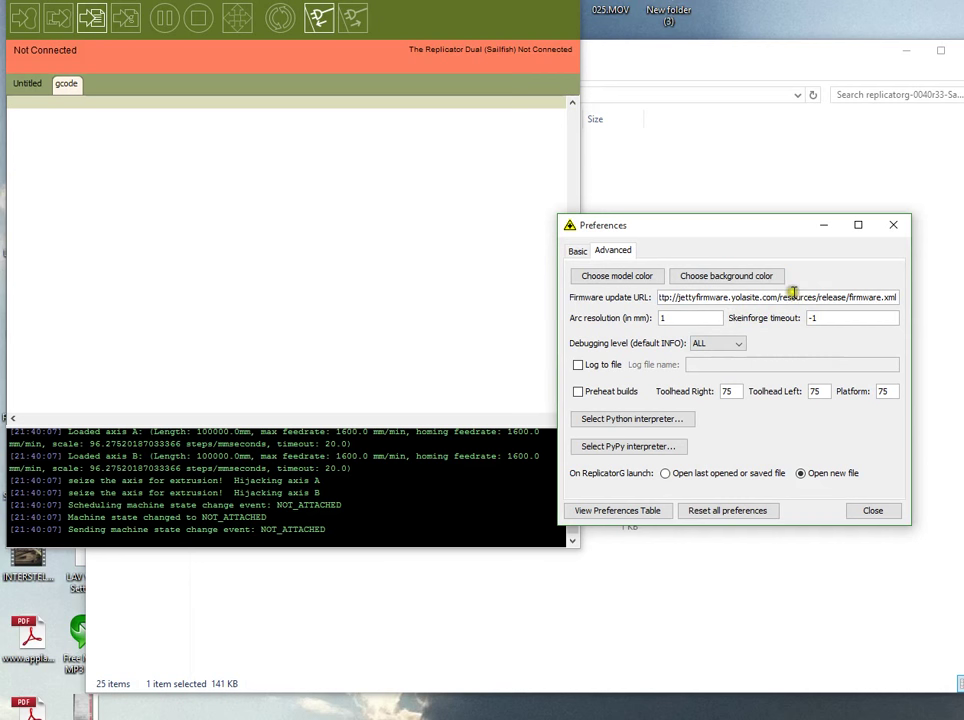
triple_click(770, 297)
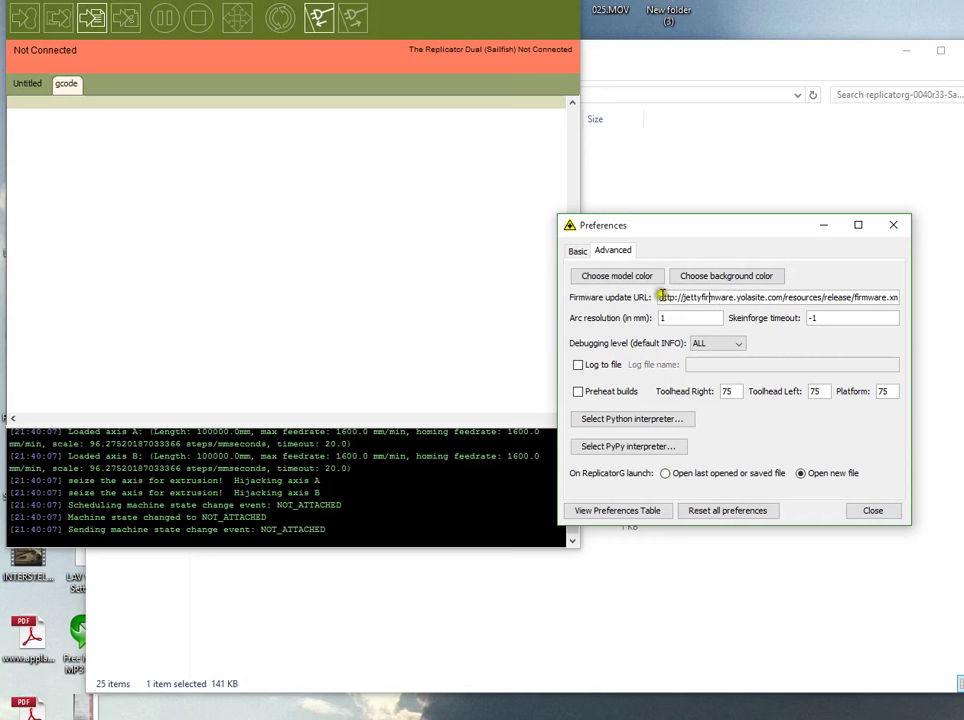
triple_click(778, 297)
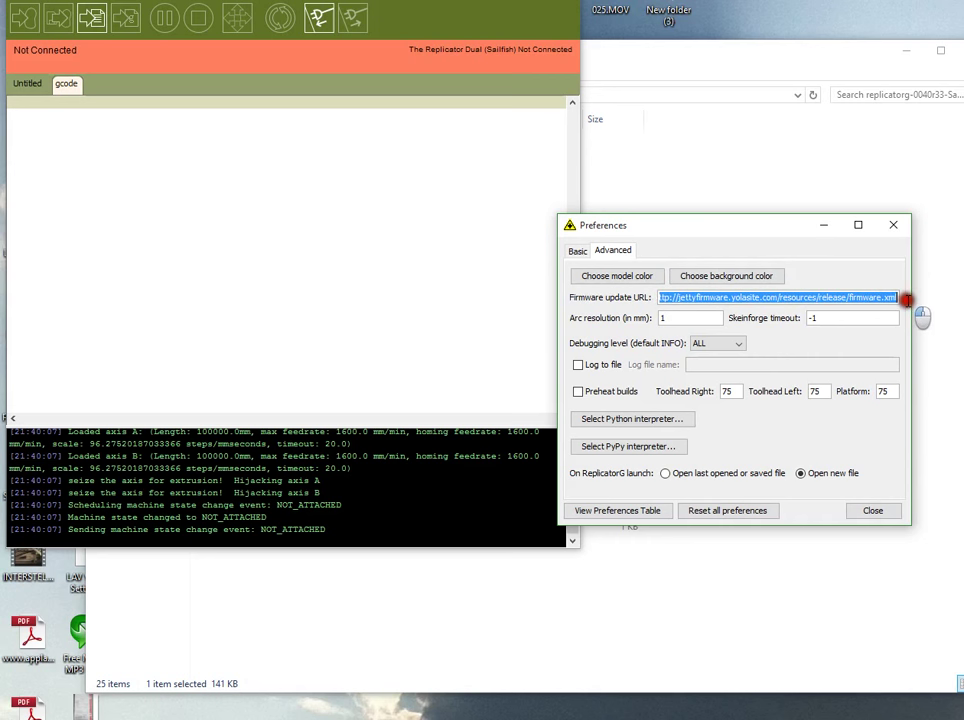
mouse_move(773, 365)
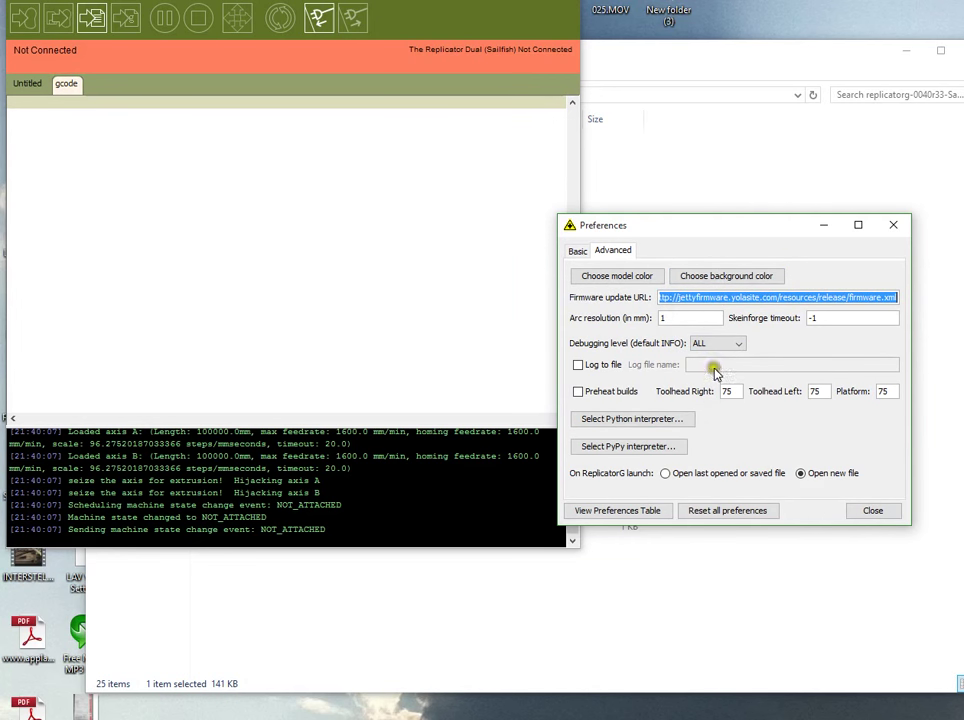
click(872, 510)
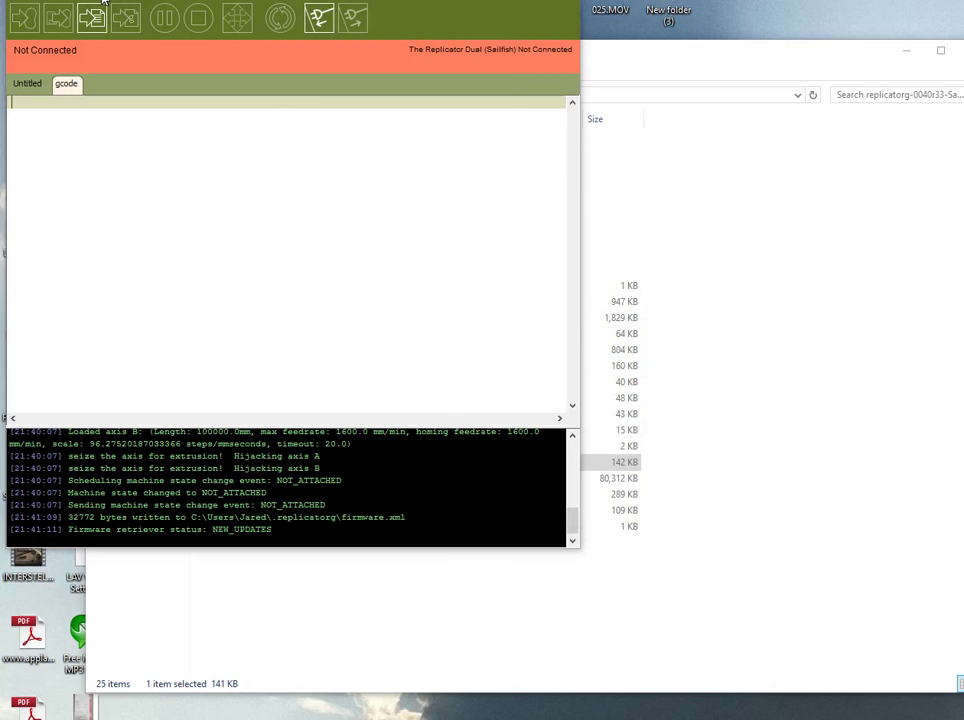
Launch the Upload new firmware wizard from the Machine menu.
click(90, 18)
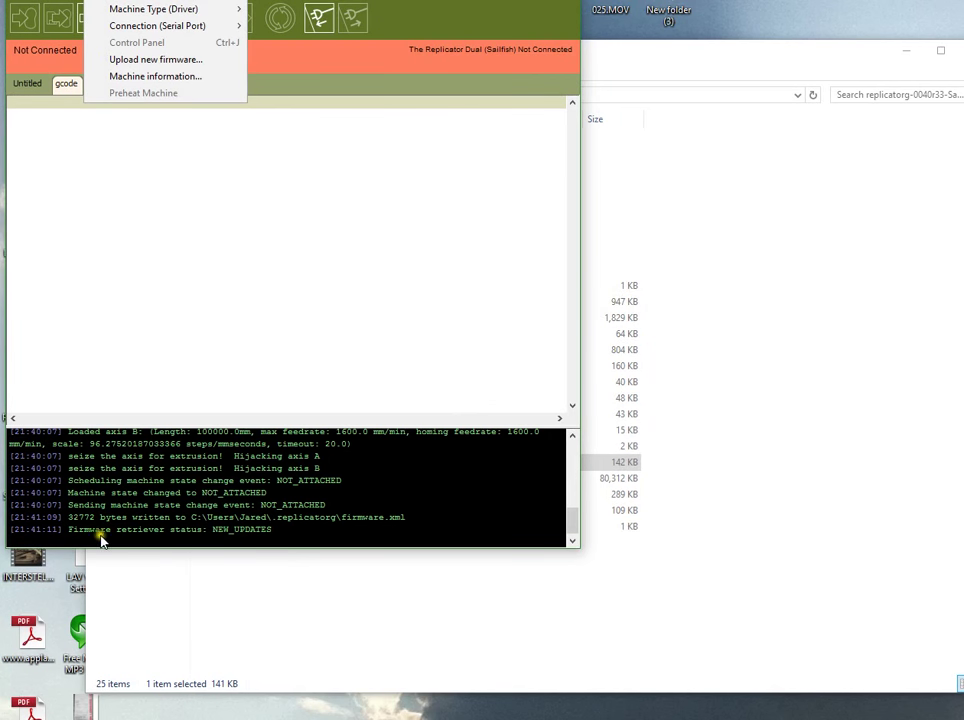
mouse_move(273, 533)
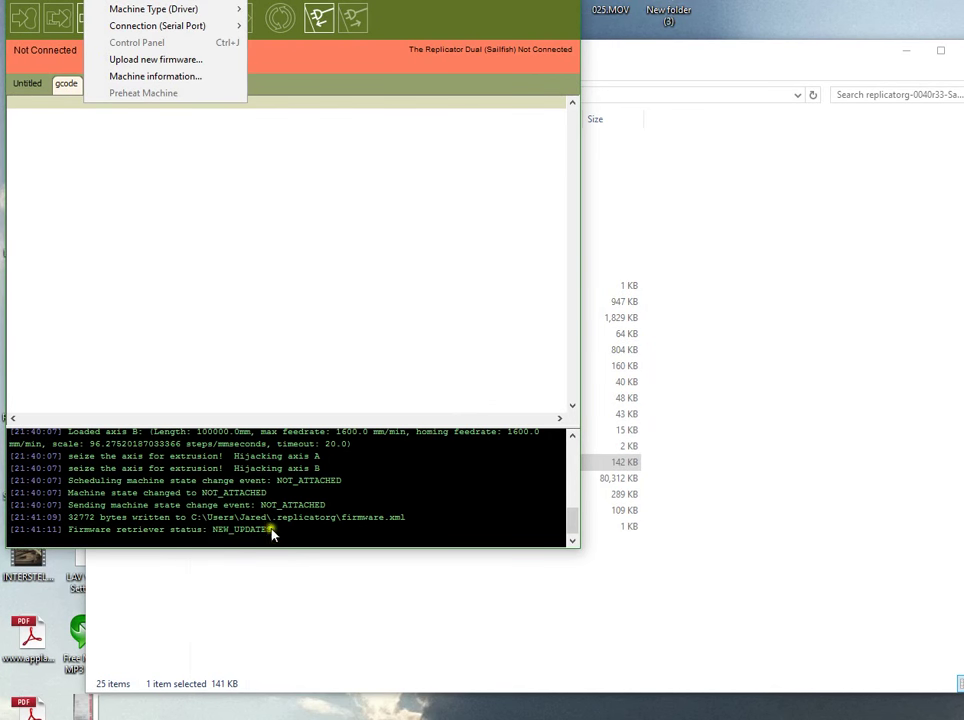
mouse_move(195, 577)
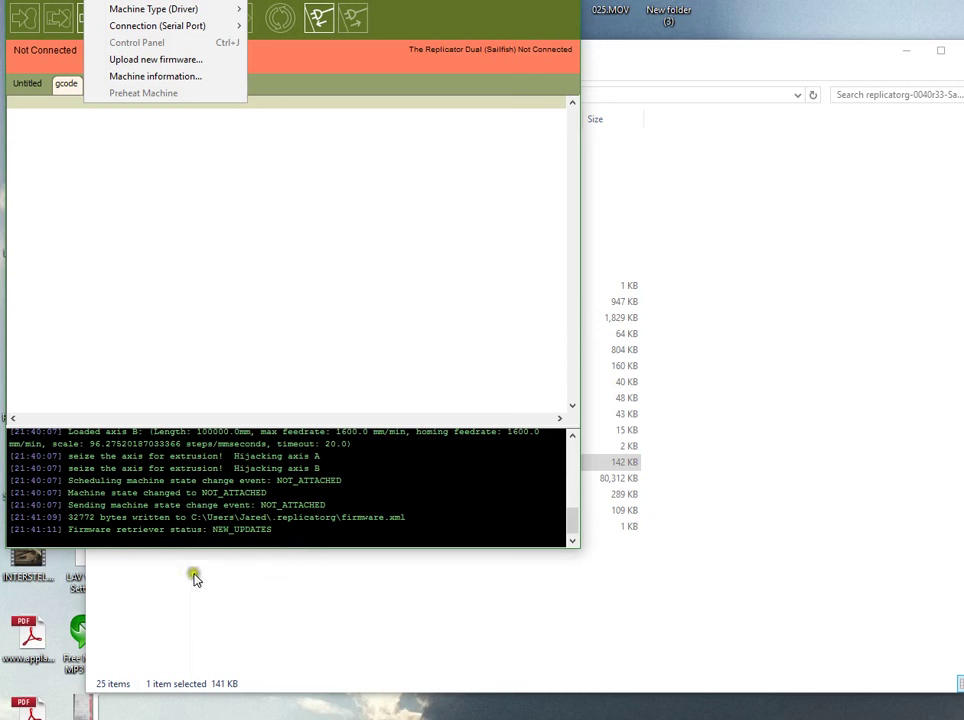
mouse_move(204, 200)
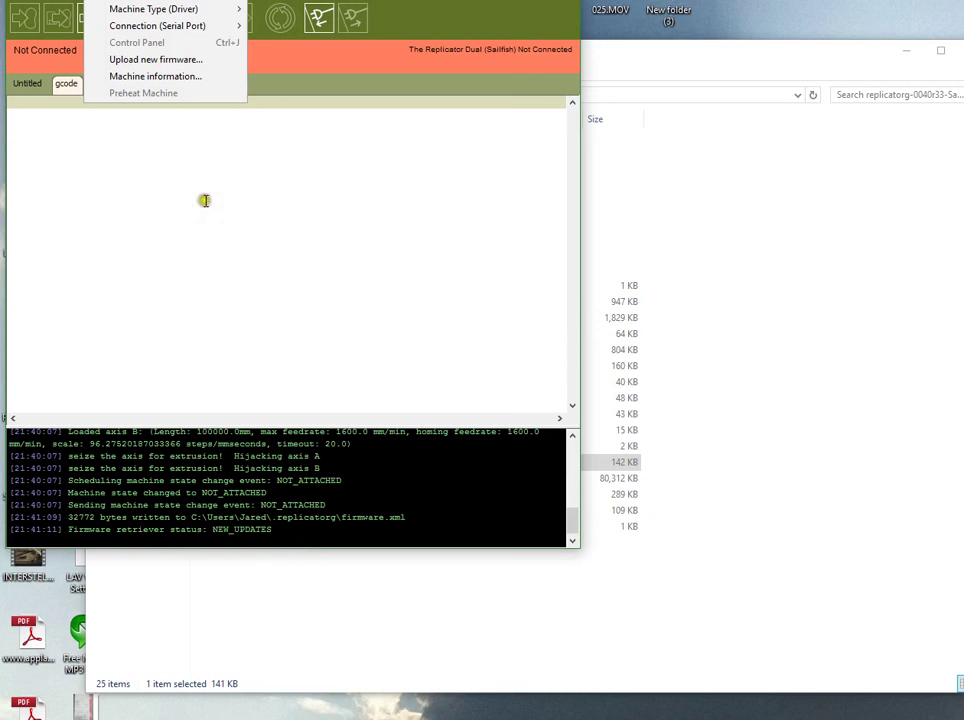
mouse_move(155, 76)
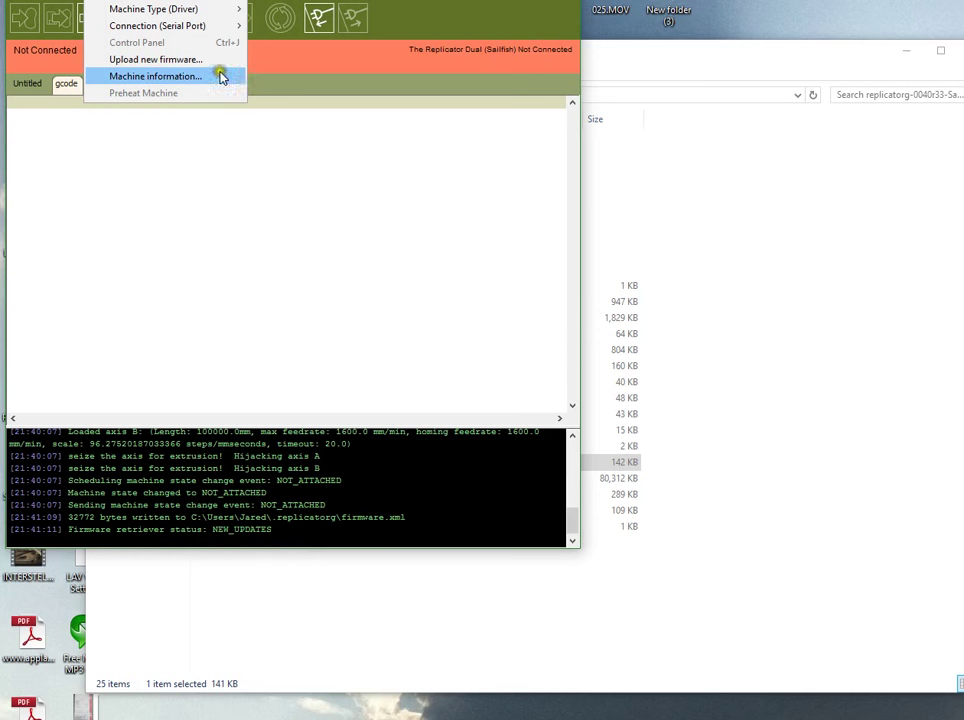
mouse_move(160, 59)
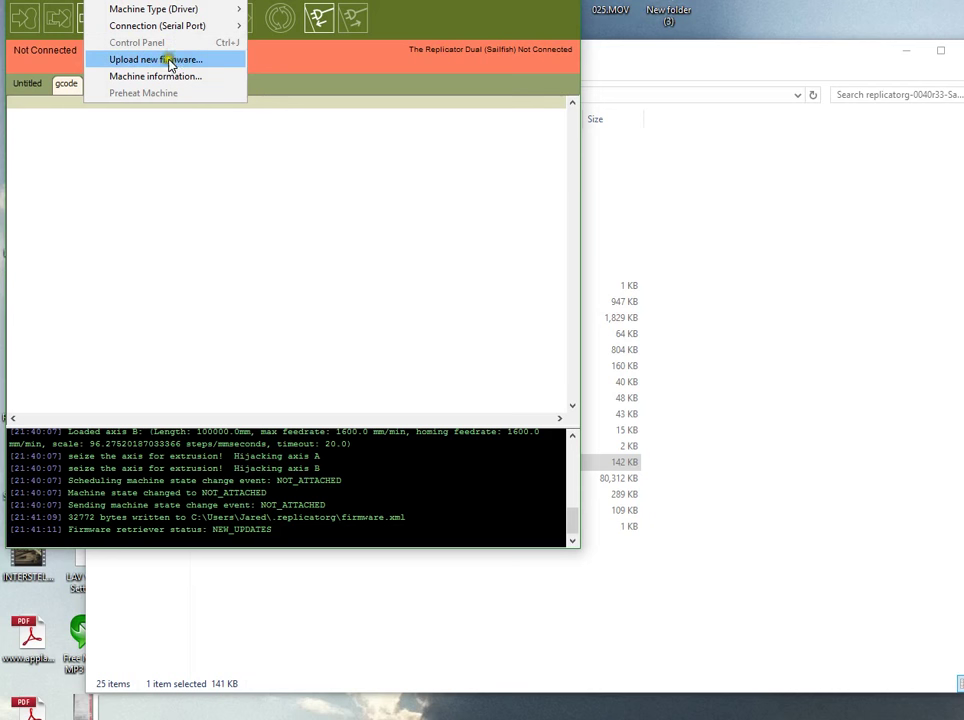
click(158, 59)
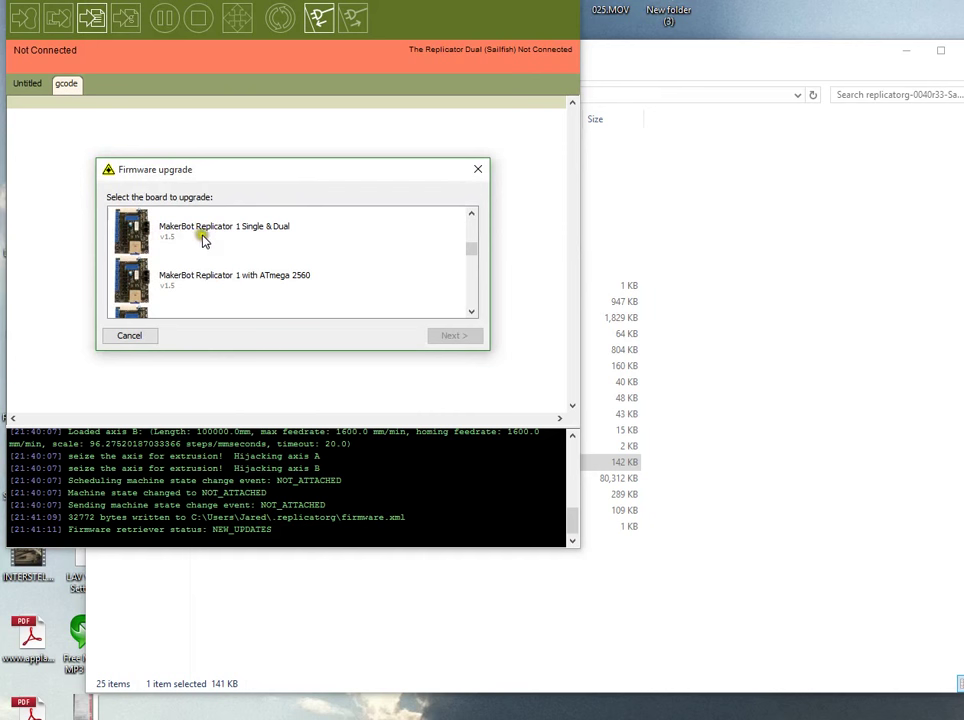
Choose MakerBot Replicator 1 Single & Dual, Sailfish 7.6 (r1220) firmware and the COM3 port.
click(224, 230)
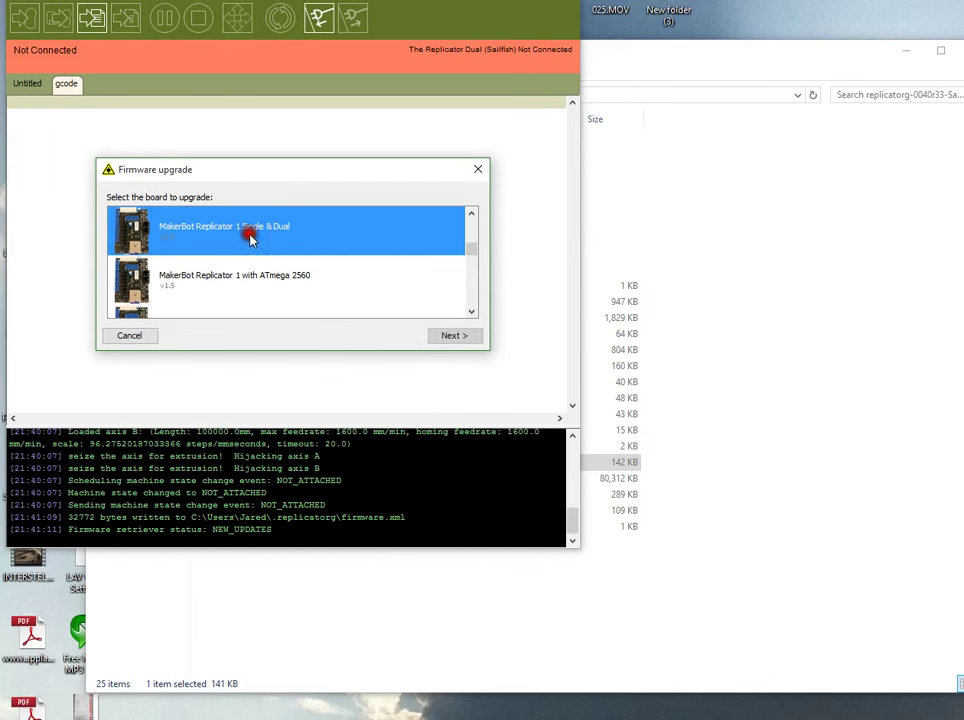
click(453, 335)
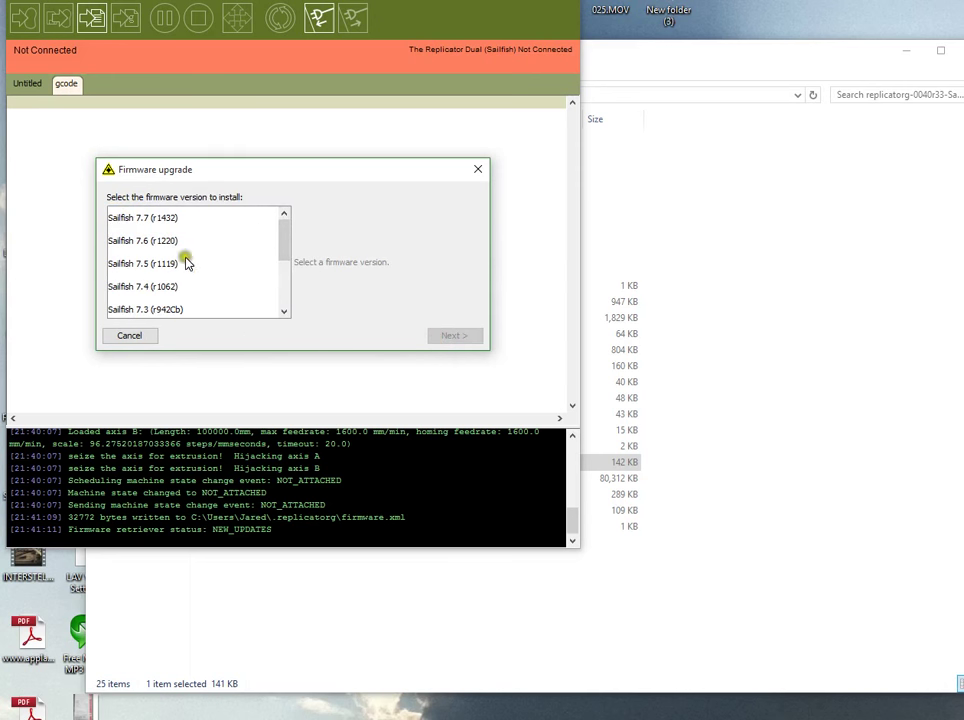
click(142, 240)
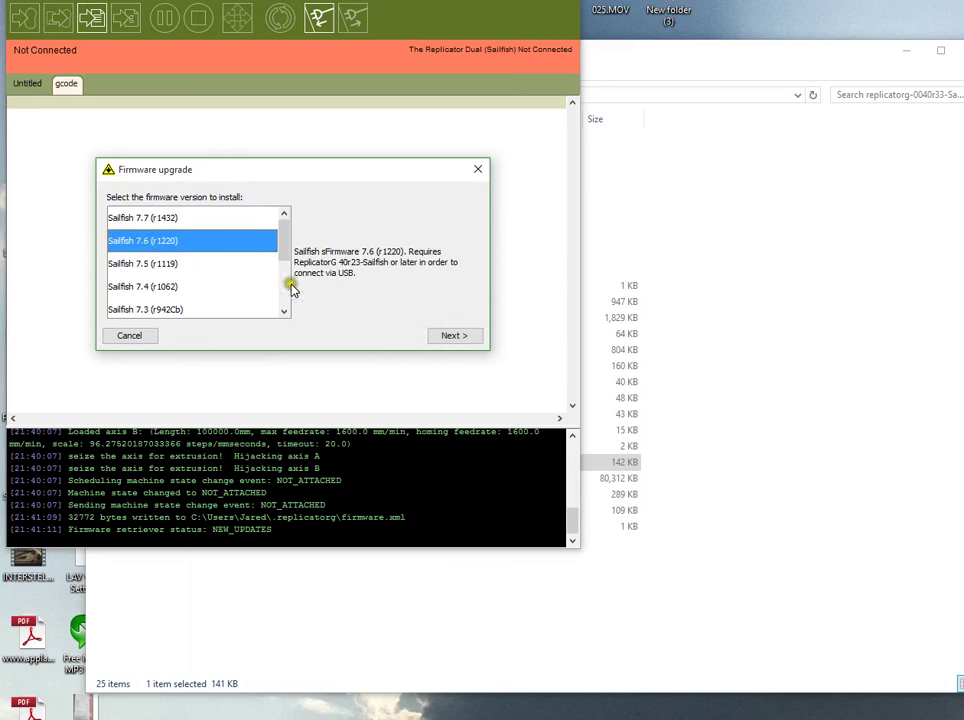
click(453, 335)
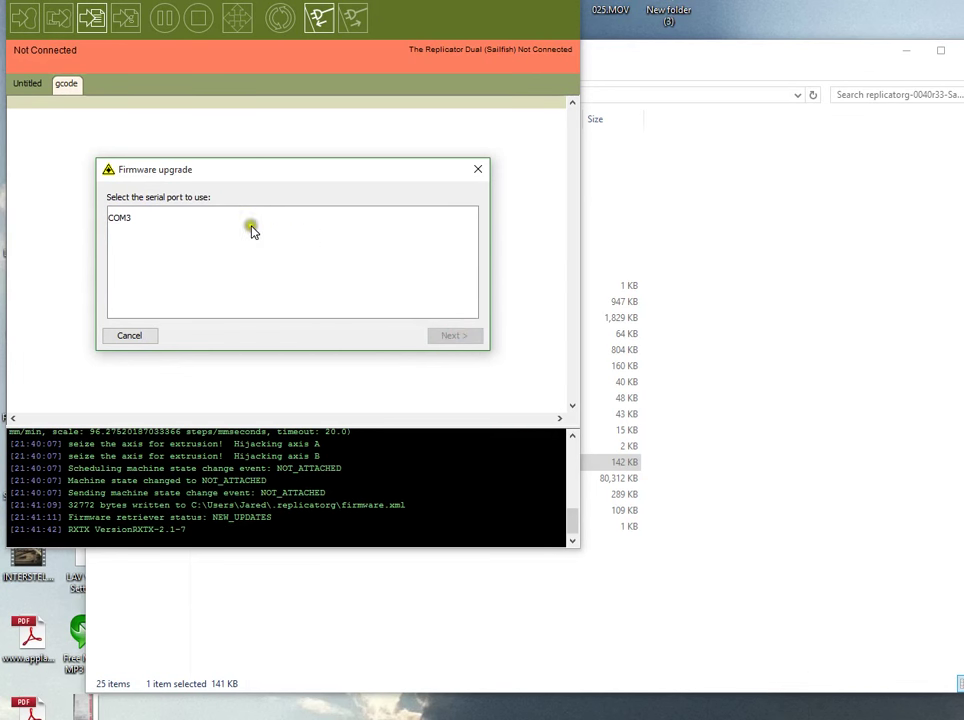
click(454, 335)
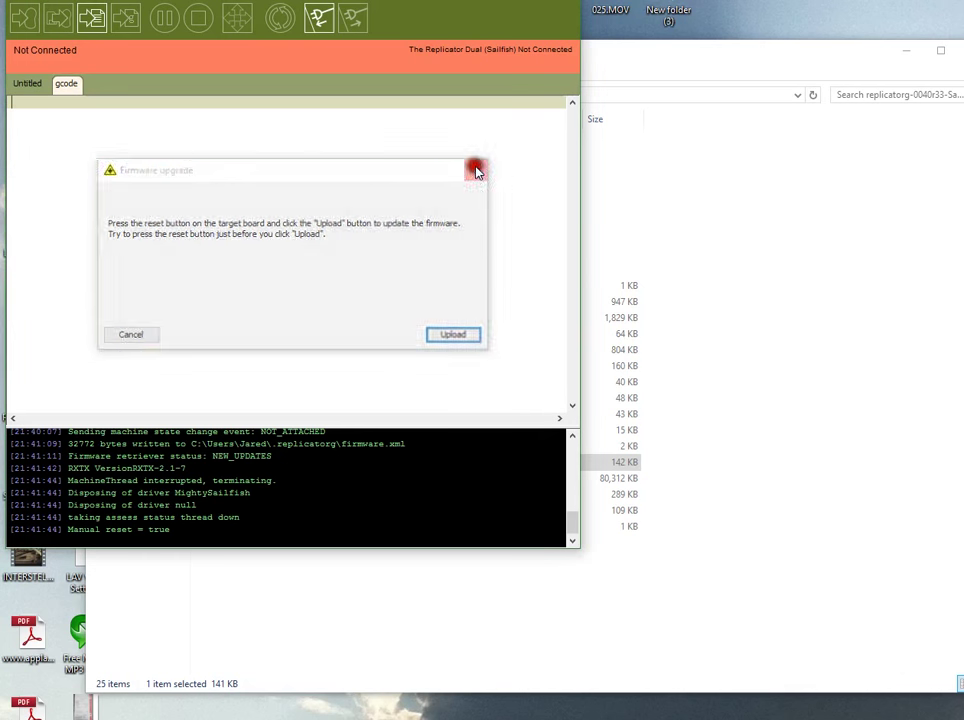
click(476, 168)
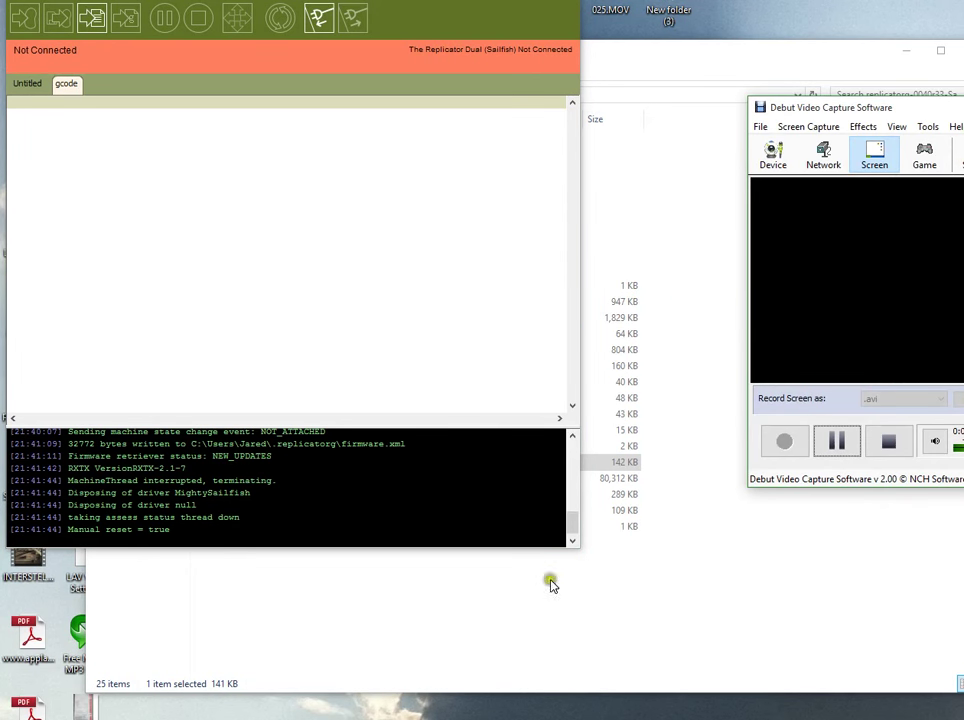
mouse_move(613, 640)
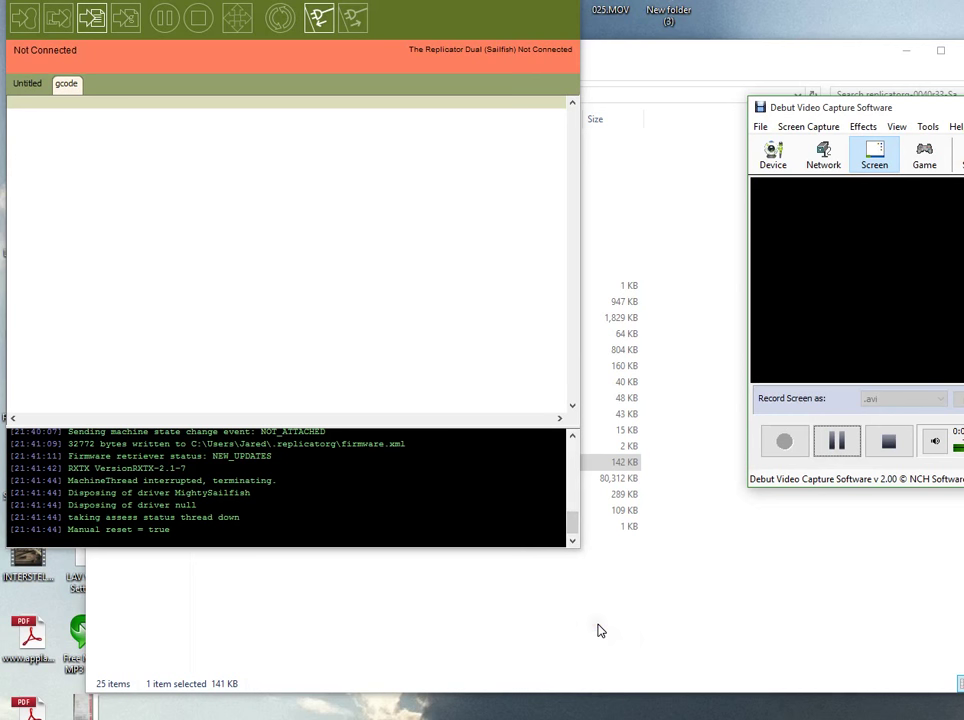
mouse_move(873, 530)
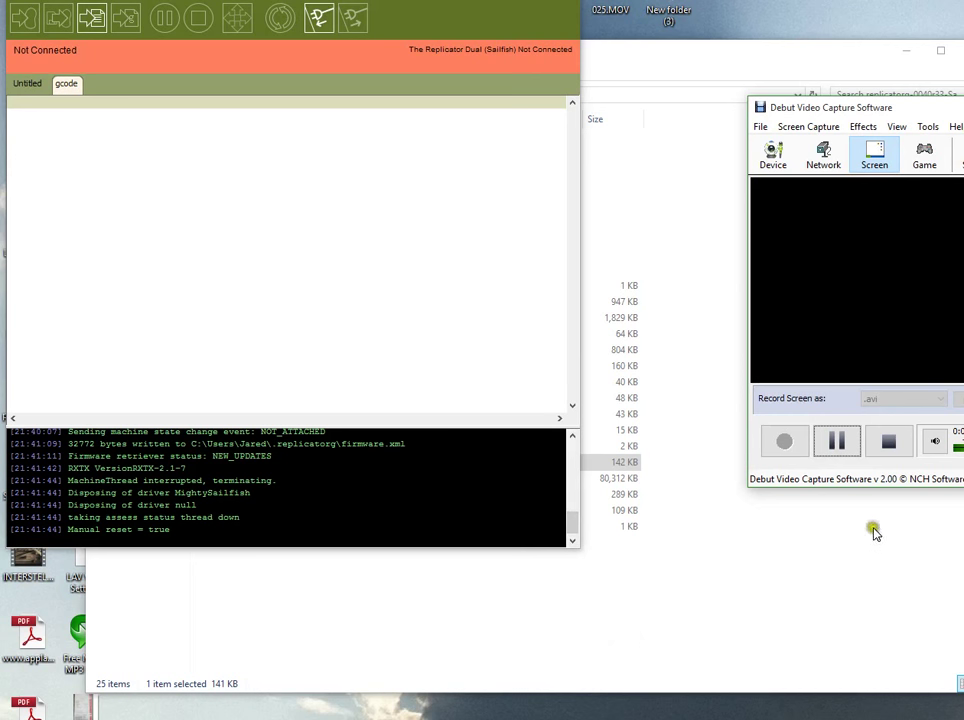
mouse_move(918, 462)
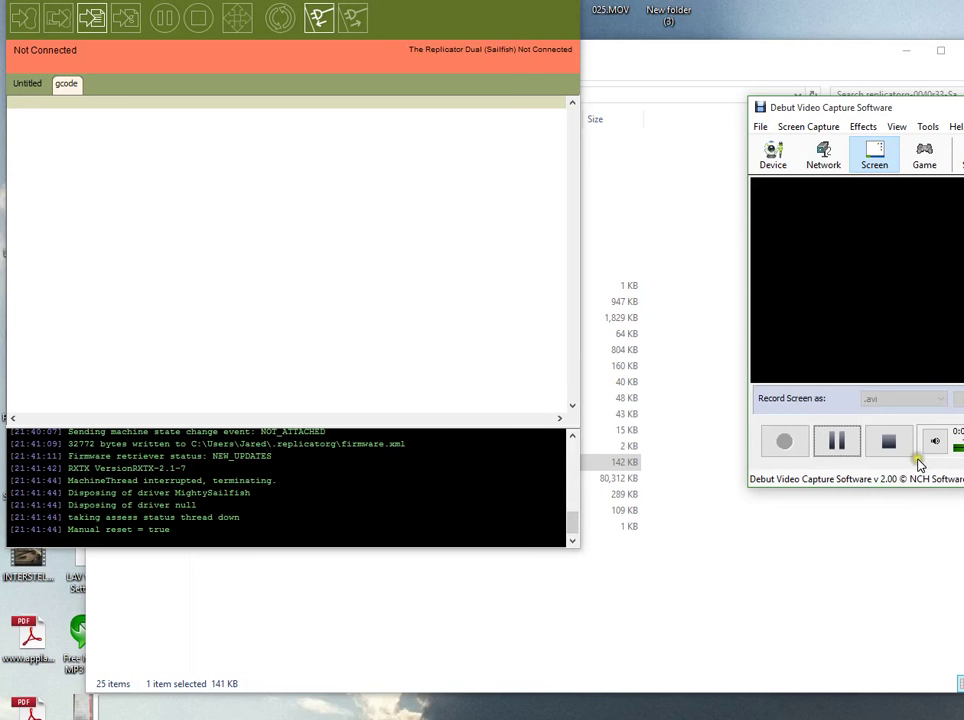
mouse_move(918, 462)
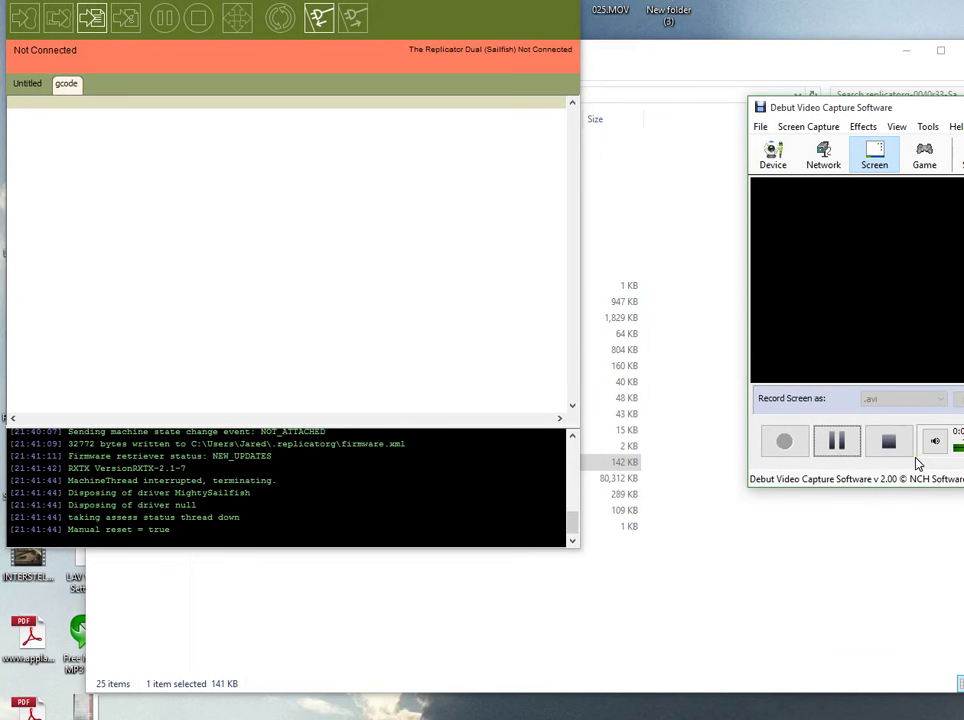